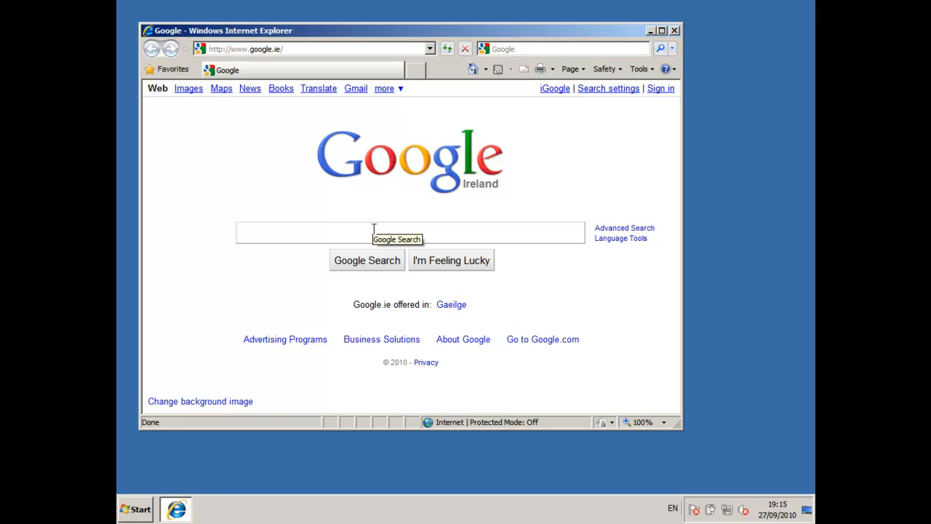
# Search Google for download.com and reach CNET Download.com from the results
pyautogui.write('download.o')
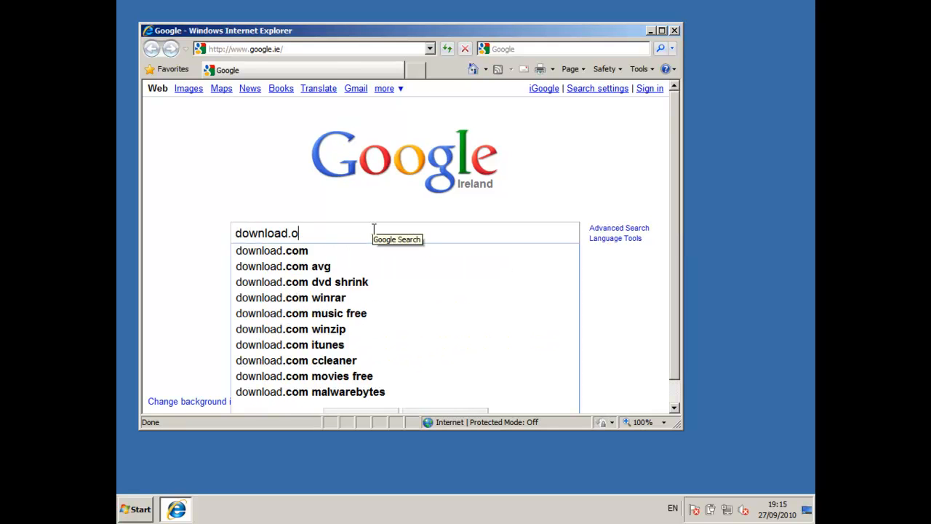
pyautogui.click(270, 250)
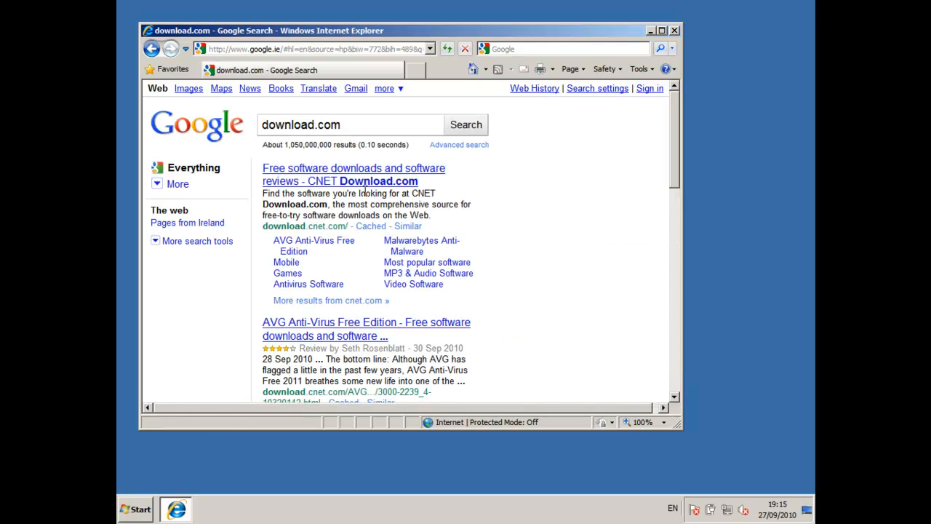
pyautogui.click(352, 175)
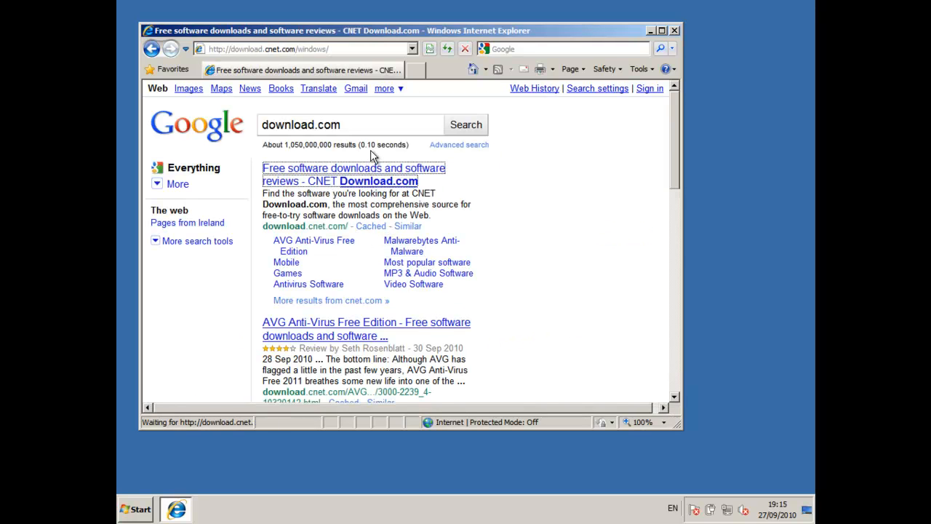
pyautogui.click(353, 174)
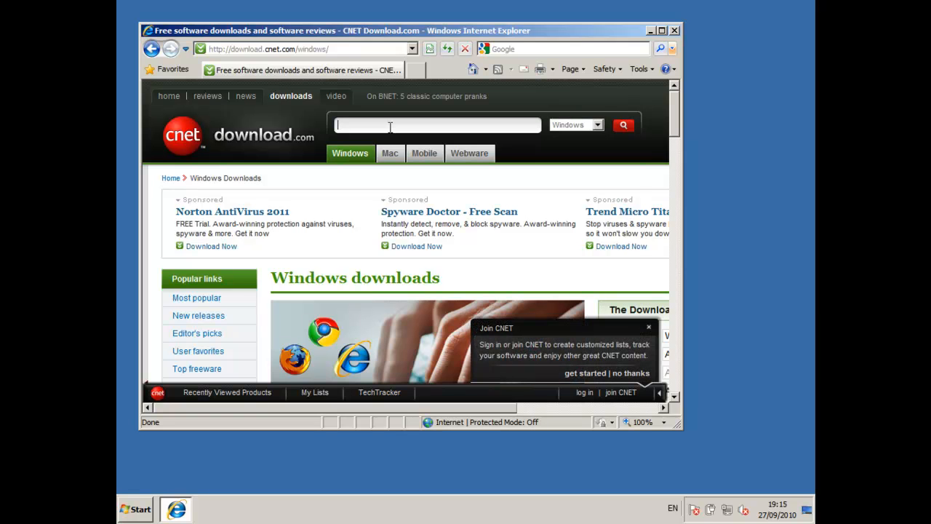
# Search the CNET Download.com site for kingsoft
pyautogui.write('kain')
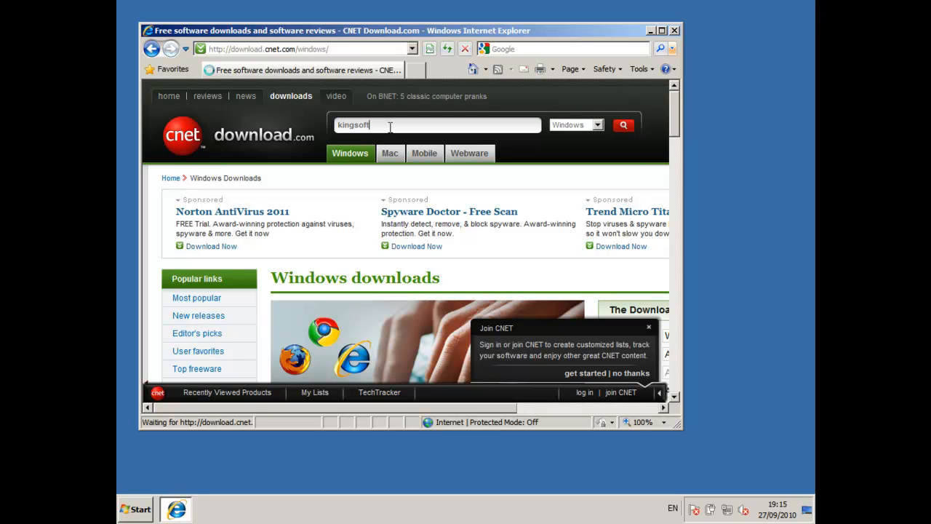
pyautogui.click(622, 125)
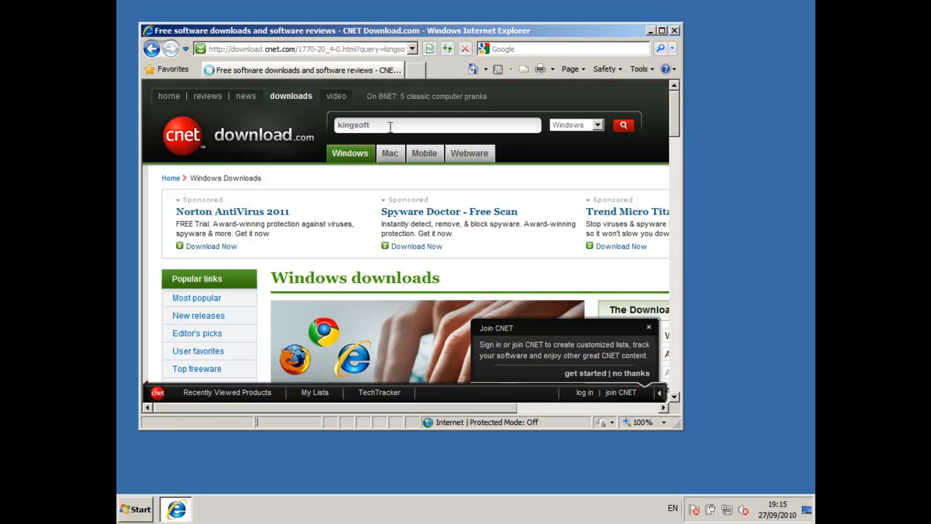
# Find Kingsoft Free Antivirus in the results and start its download with Download Now
pyautogui.click(622, 125)
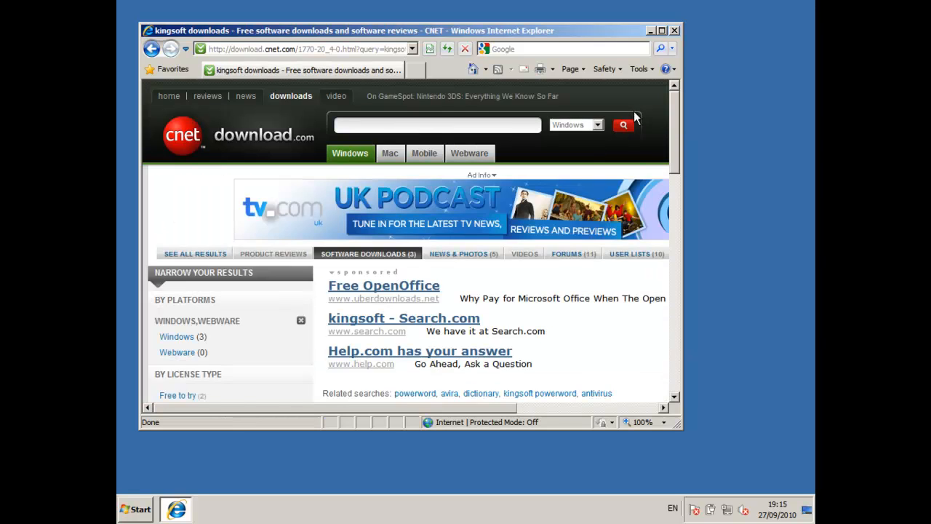
pyautogui.scroll(-3)
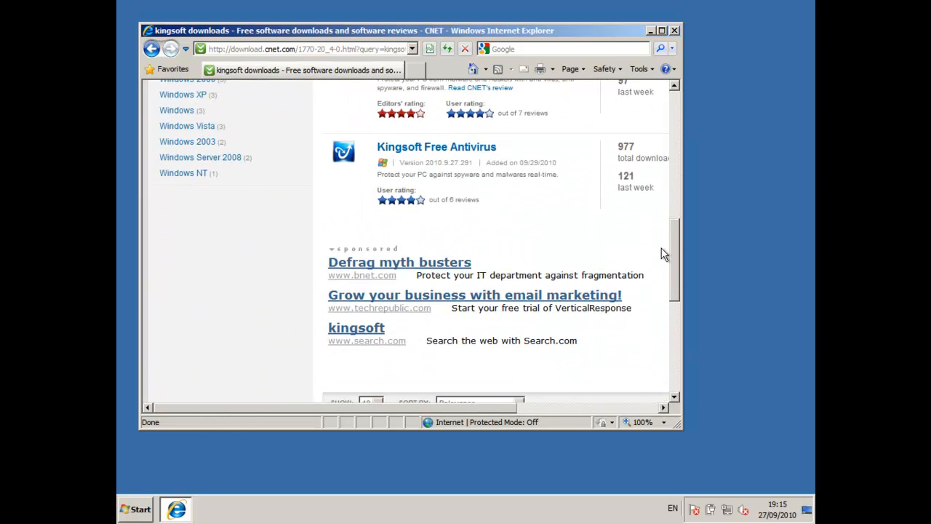
pyautogui.moveTo(436, 146)
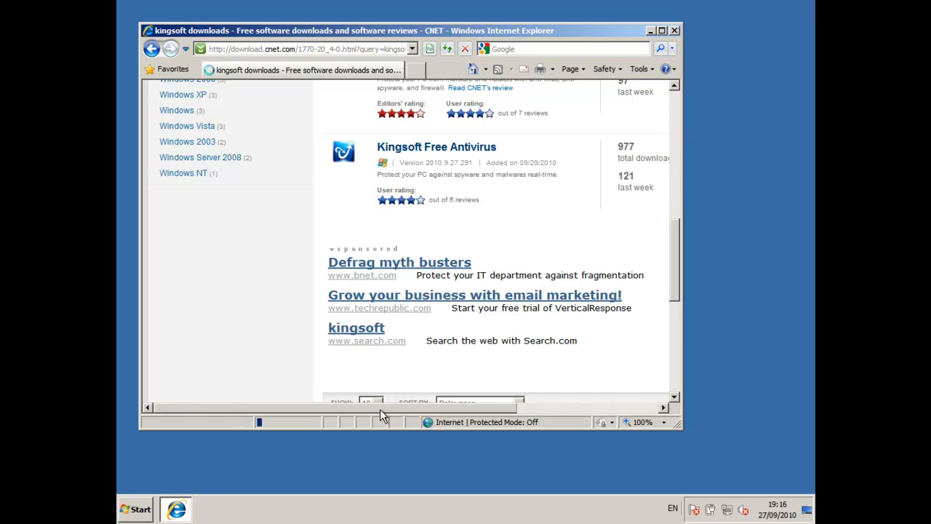
pyautogui.click(436, 146)
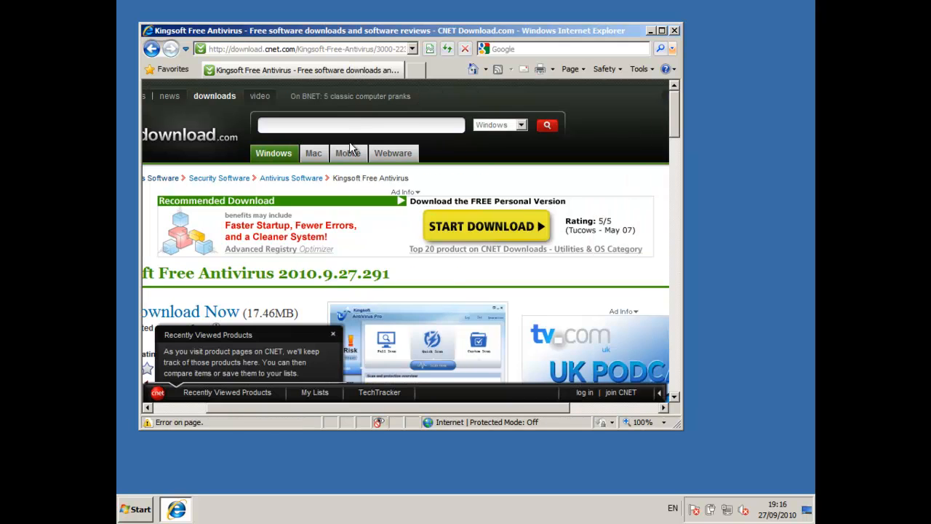
pyautogui.moveTo(230, 318)
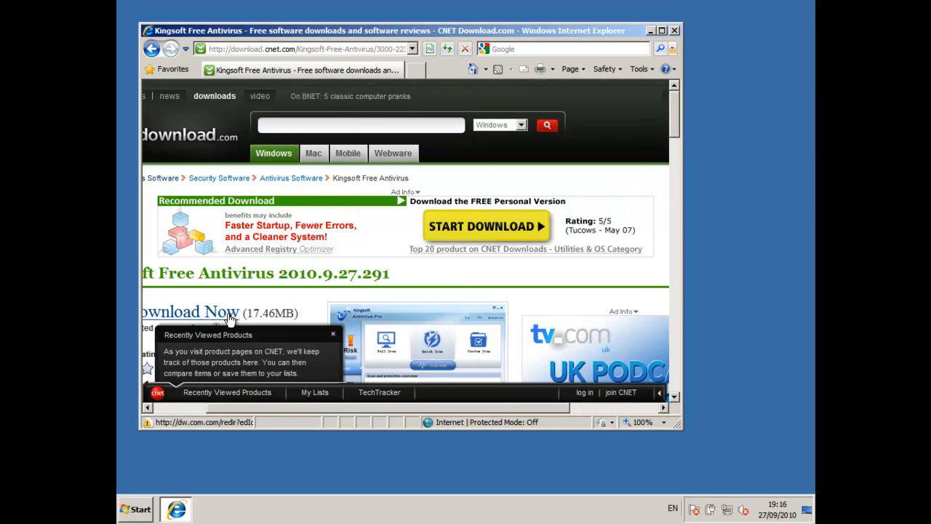
pyautogui.click(192, 311)
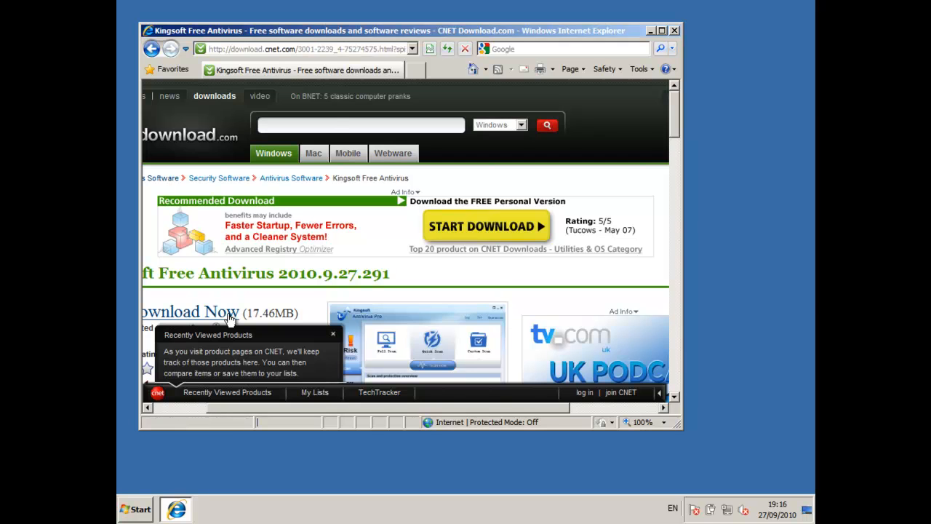
# Run the downloaded Kingsoft installer from the File Download warning and minimize the browser
pyautogui.click(191, 311)
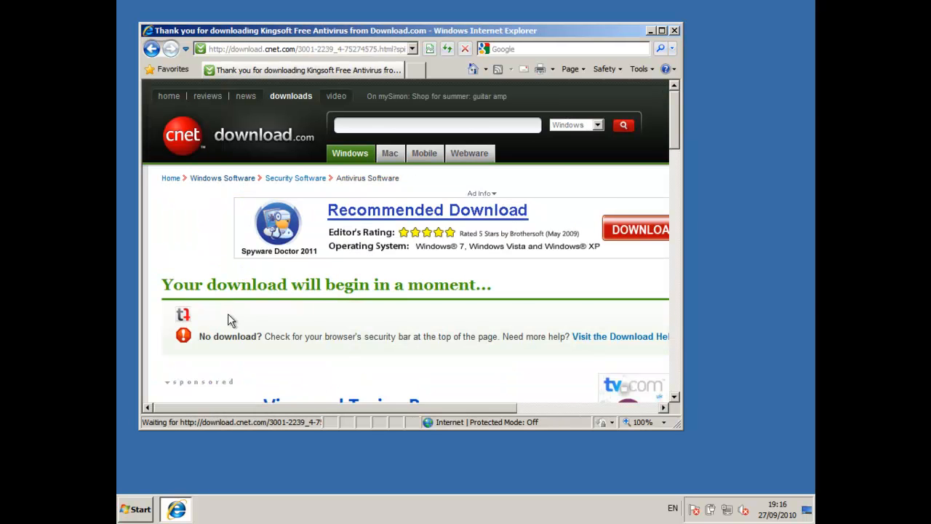
pyautogui.moveTo(448, 68)
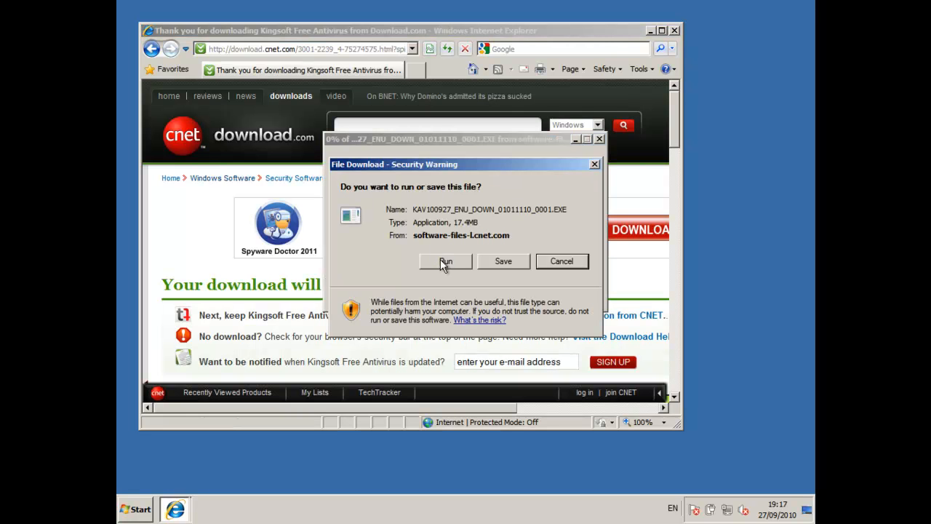
pyautogui.click(445, 262)
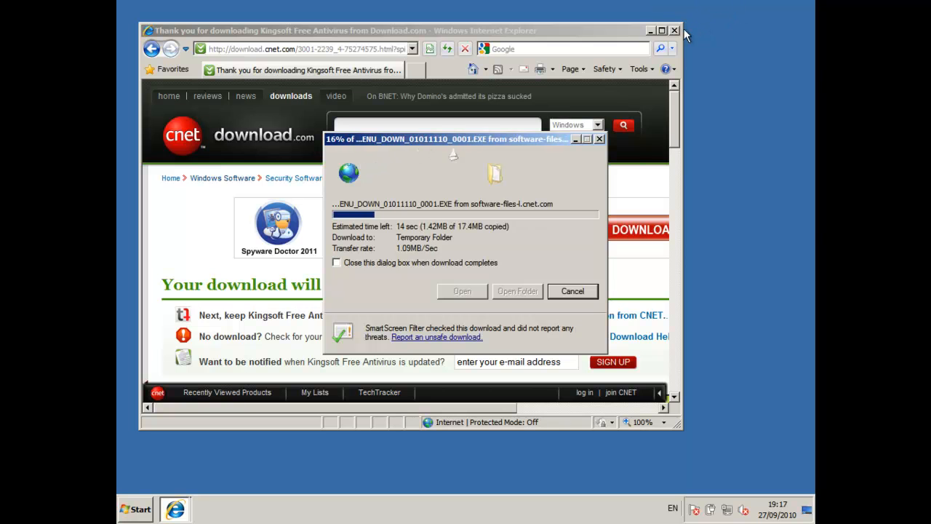
pyautogui.click(673, 31)
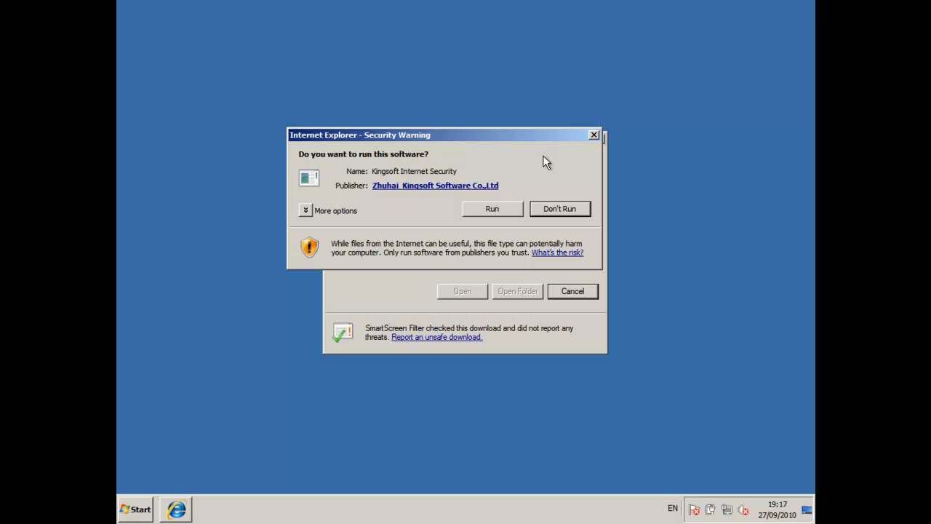
# Allow the installer, choose Custom installation and install to the default Kingsoft folder under Program Files
pyautogui.click(492, 209)
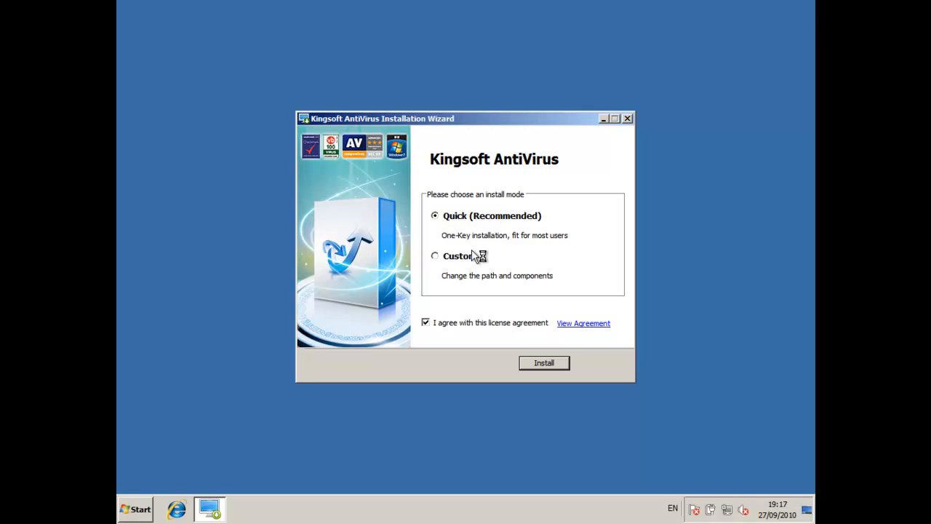
pyautogui.click(435, 256)
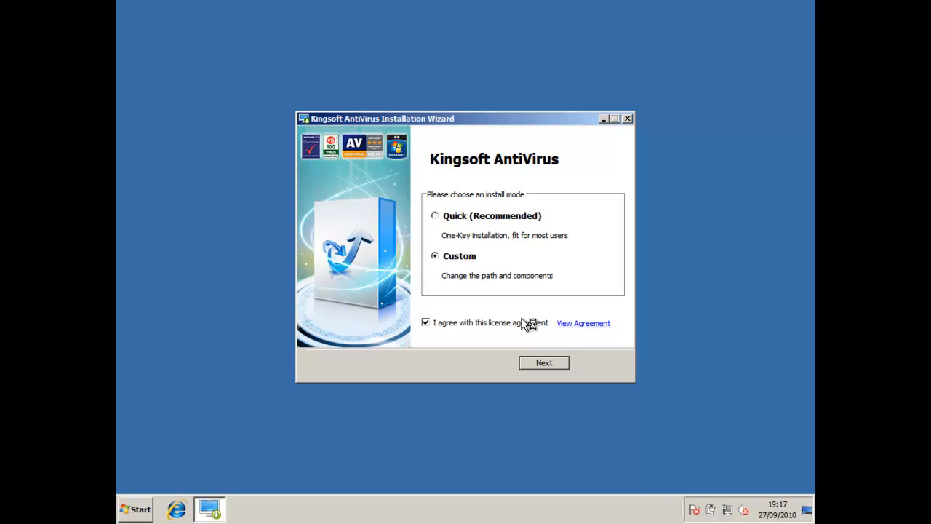
pyautogui.click(544, 364)
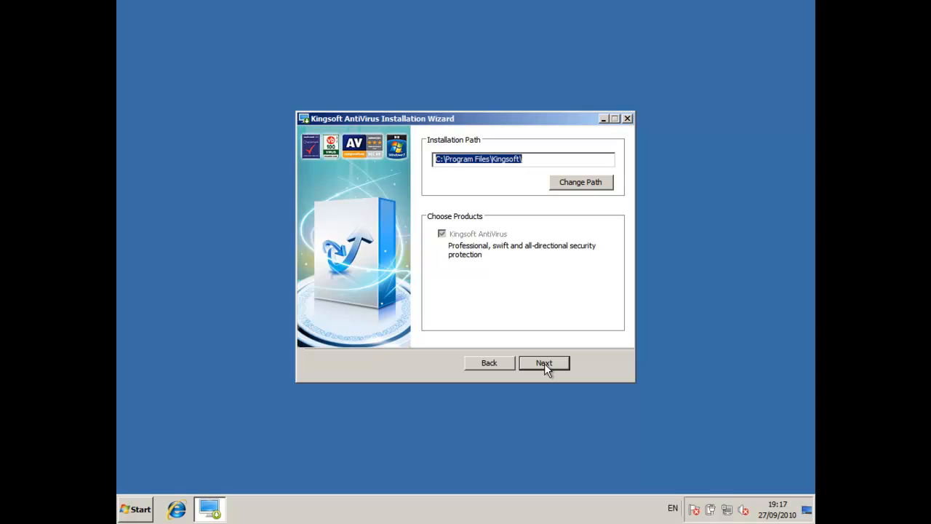
pyautogui.click(544, 362)
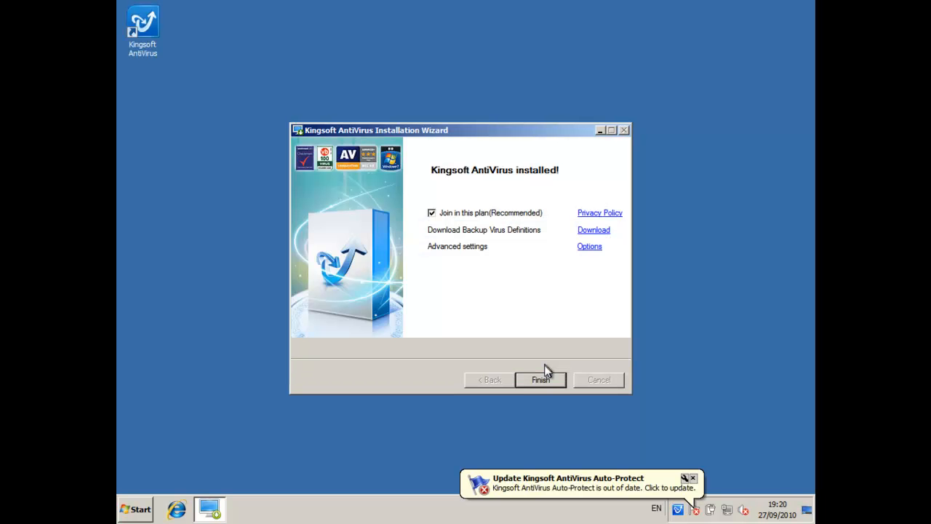
pyautogui.moveTo(560, 361)
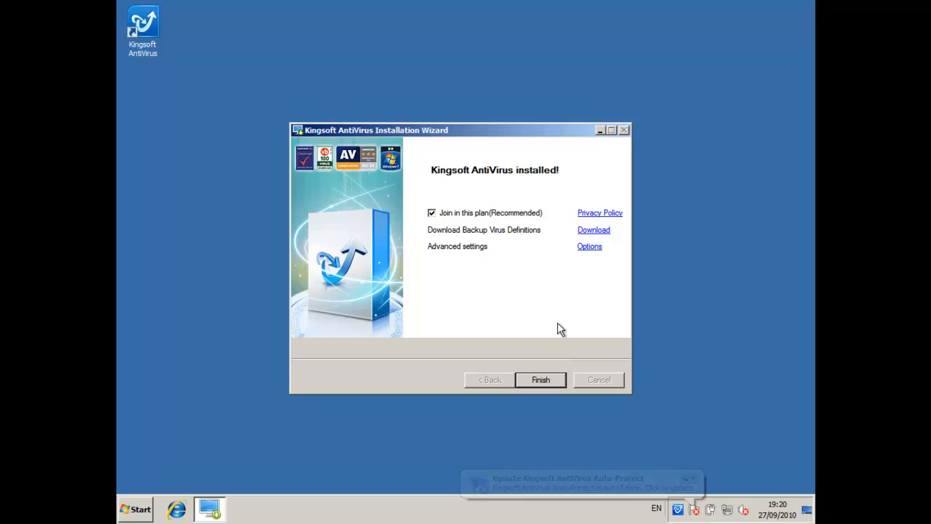
pyautogui.moveTo(587, 254)
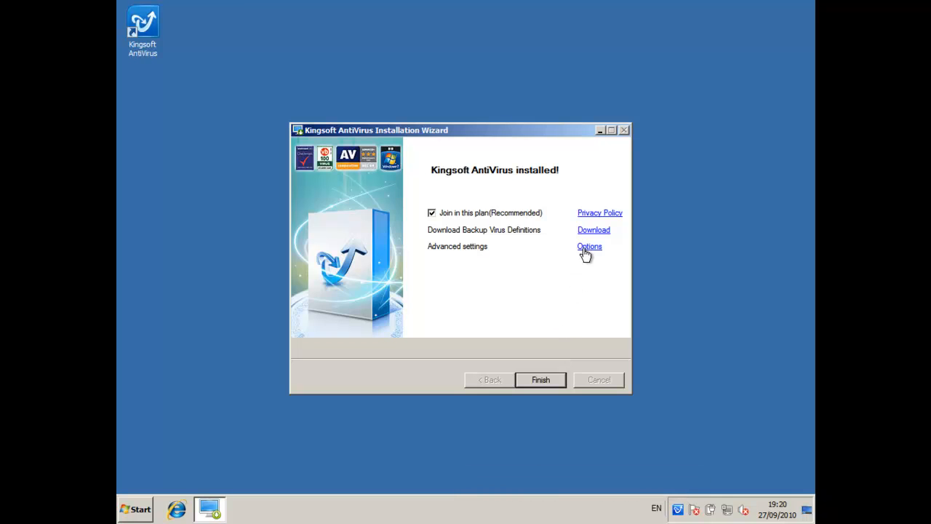
# Reach the Options dialog from the Advanced settings link on the completion screen
pyautogui.click(589, 246)
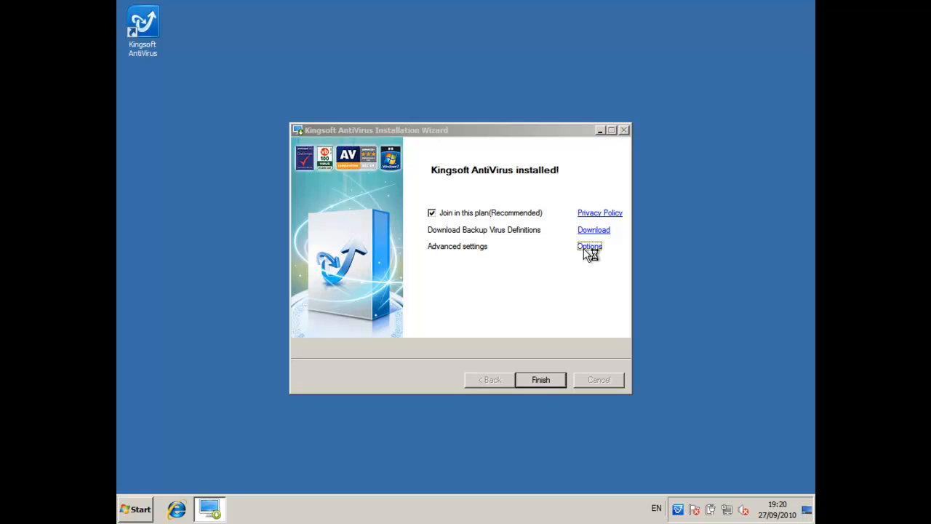
pyautogui.click(589, 246)
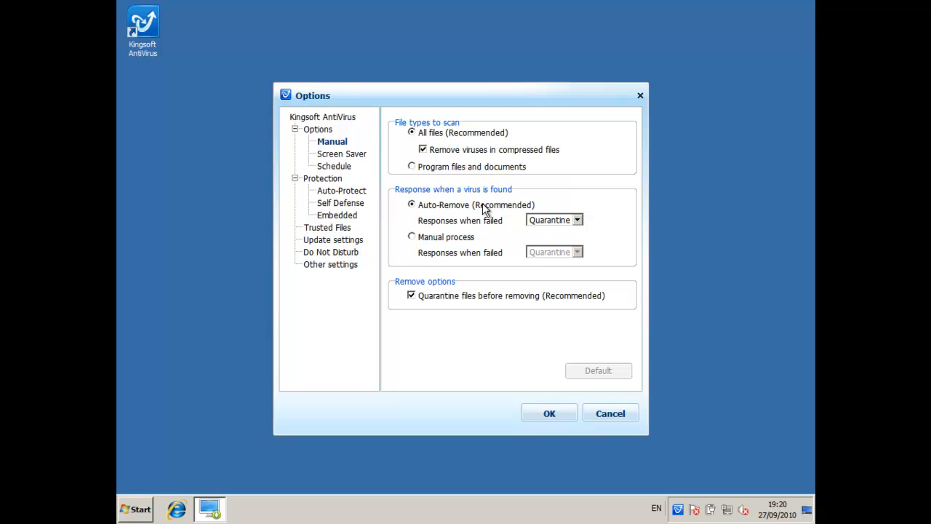
pyautogui.moveTo(444, 160)
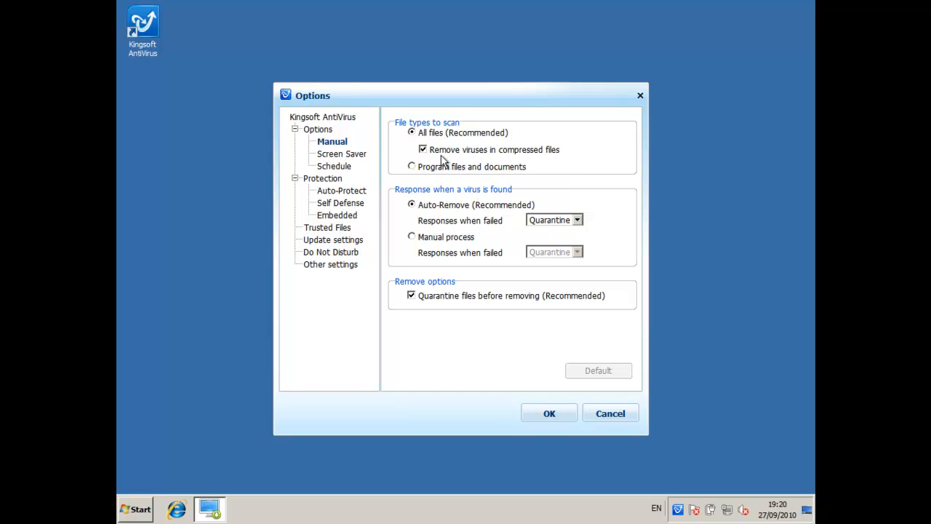
pyautogui.moveTo(399, 143)
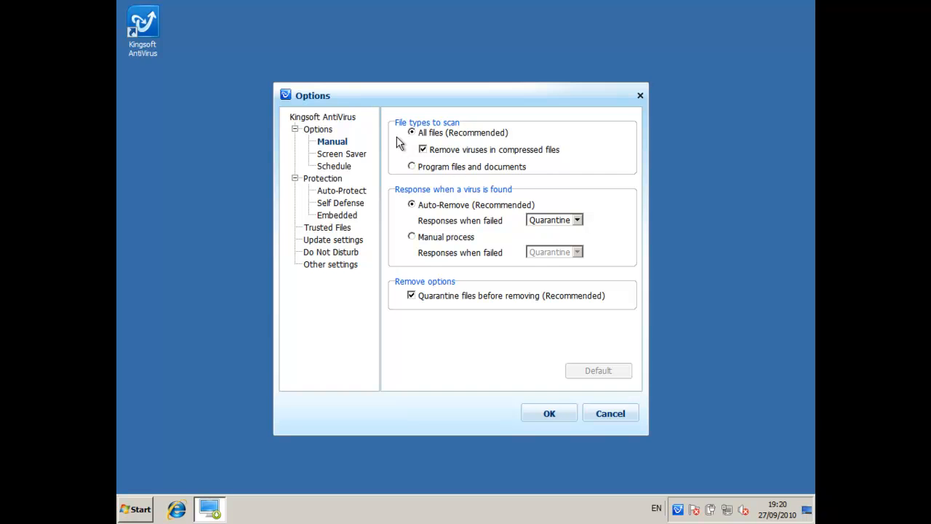
pyautogui.click(340, 154)
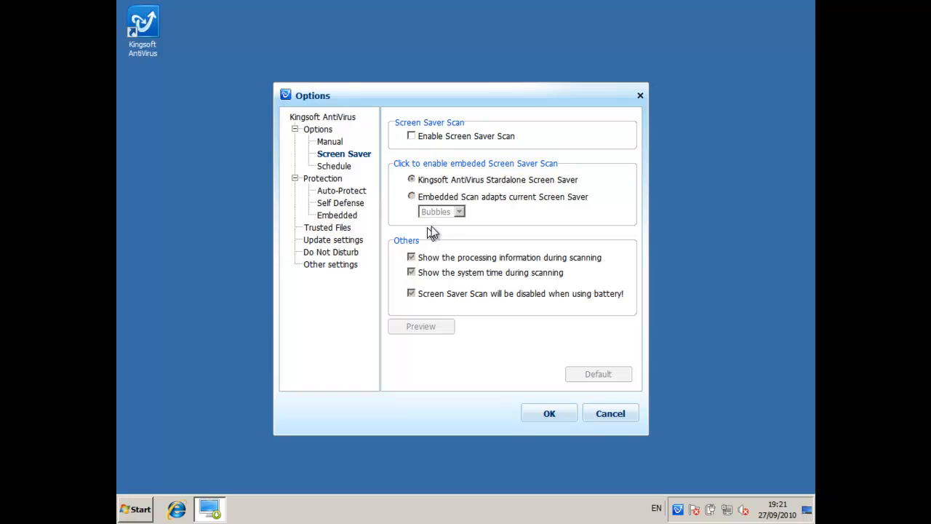
pyautogui.moveTo(457, 208)
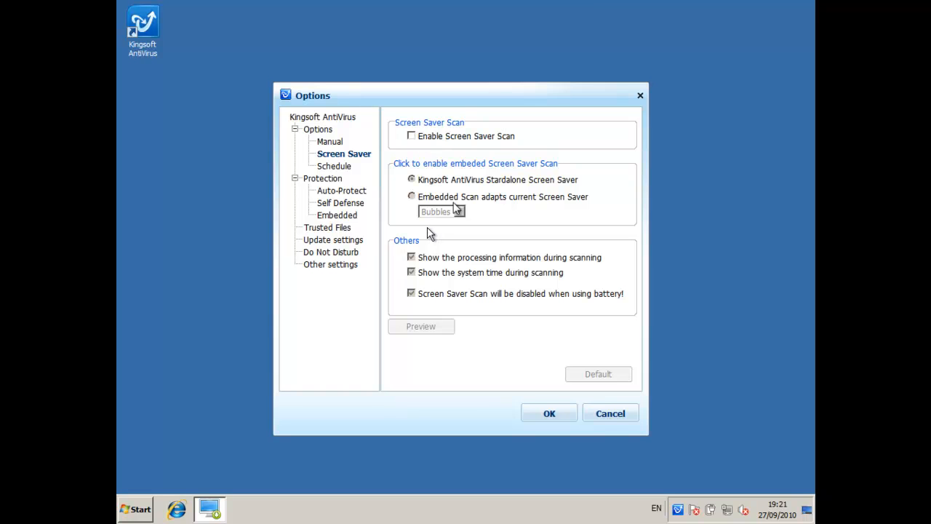
pyautogui.moveTo(429, 235)
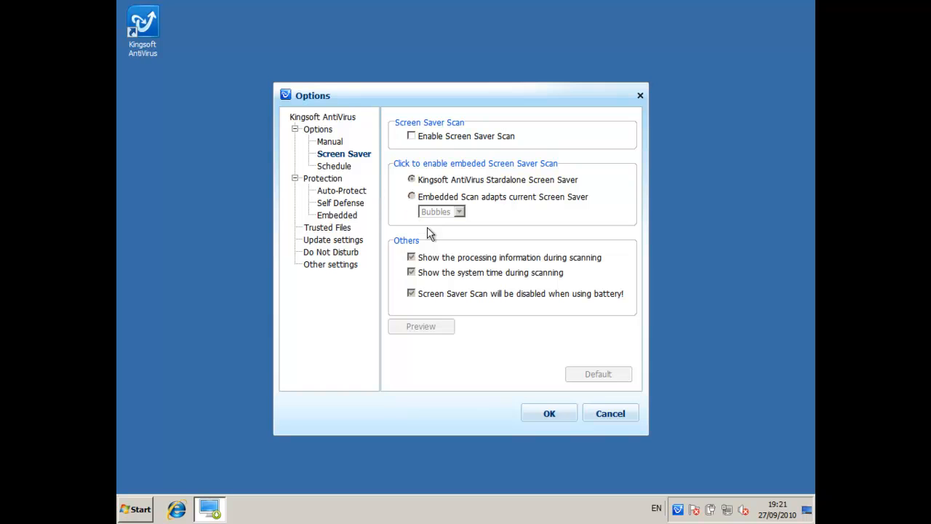
# Leave the Screen Saver options unchanged and show the Schedule page with its empty task list
pyautogui.click(334, 166)
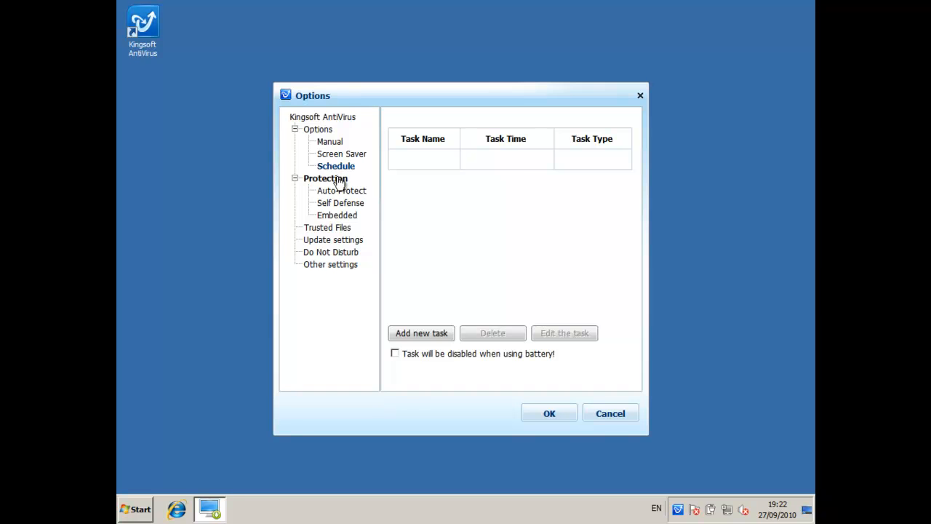
# Show the Protection Embedded scan settings and glance at the KIS_SN serial note from the desktop
pyautogui.click(337, 216)
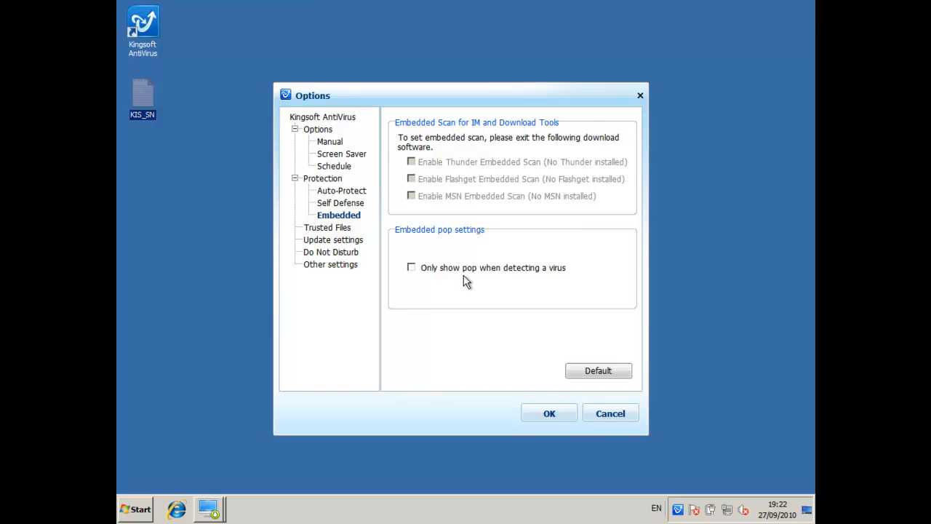
pyautogui.moveTo(159, 93)
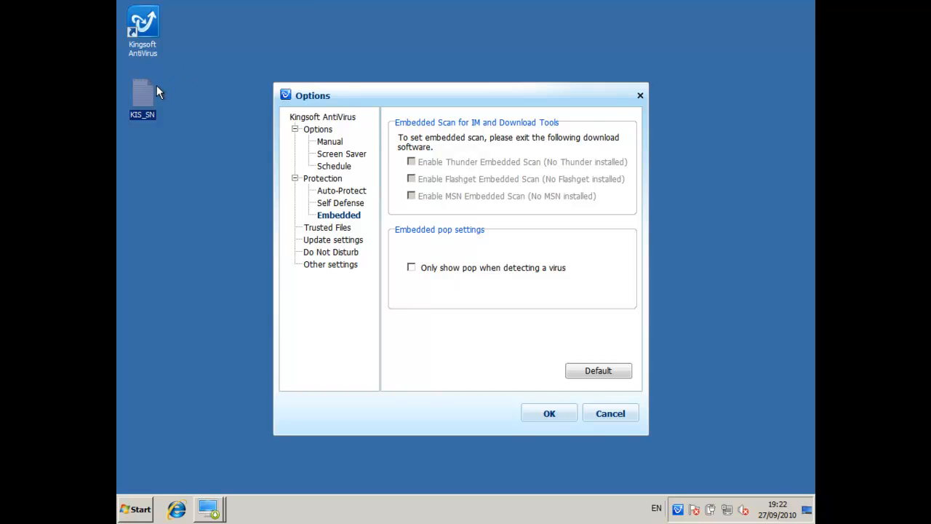
pyautogui.doubleClick(143, 95)
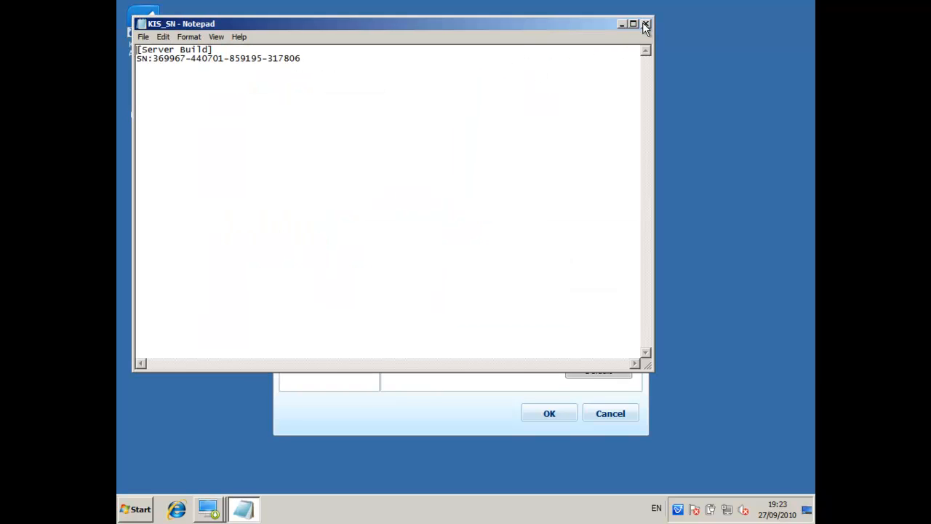
pyautogui.click(644, 23)
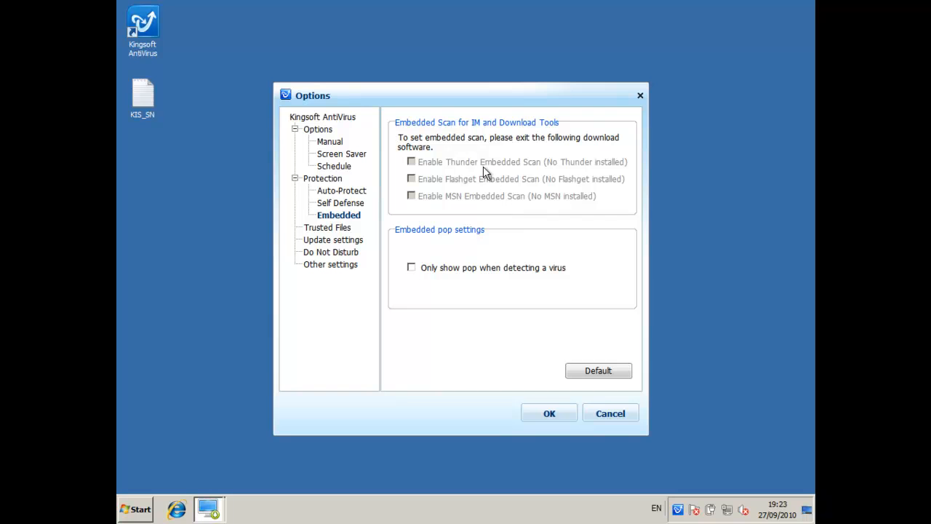
pyautogui.moveTo(443, 145)
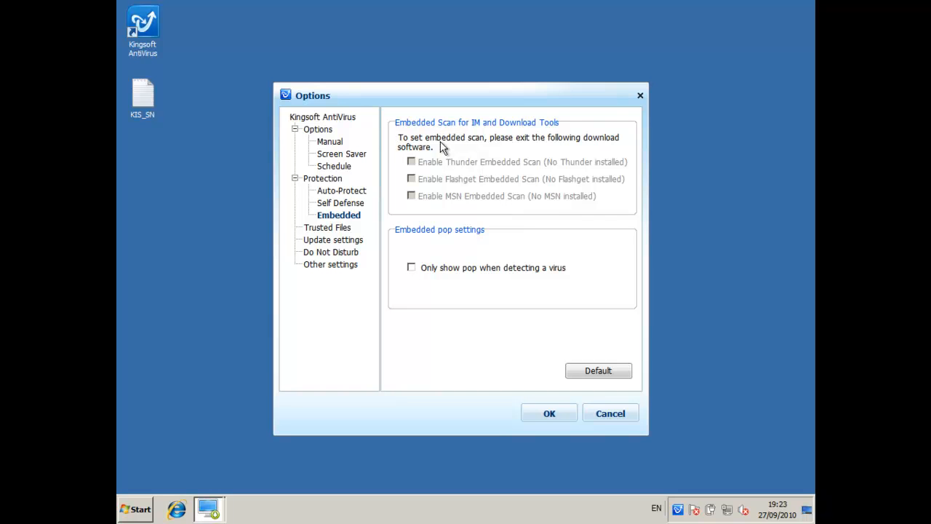
pyautogui.moveTo(428, 153)
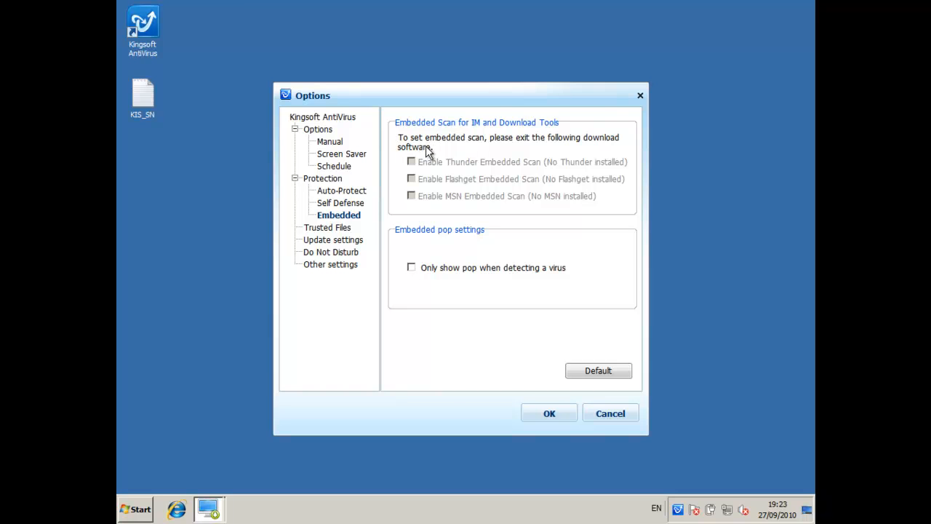
pyautogui.moveTo(419, 177)
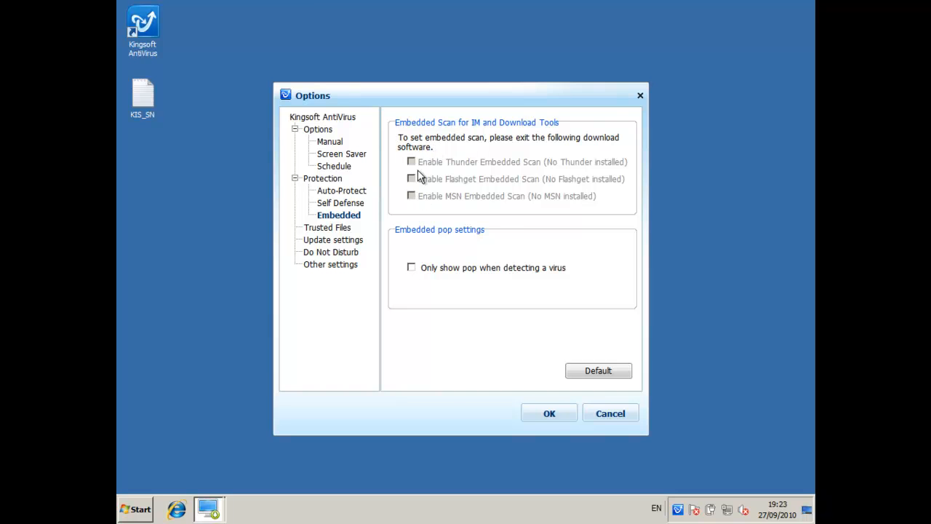
pyautogui.moveTo(597, 215)
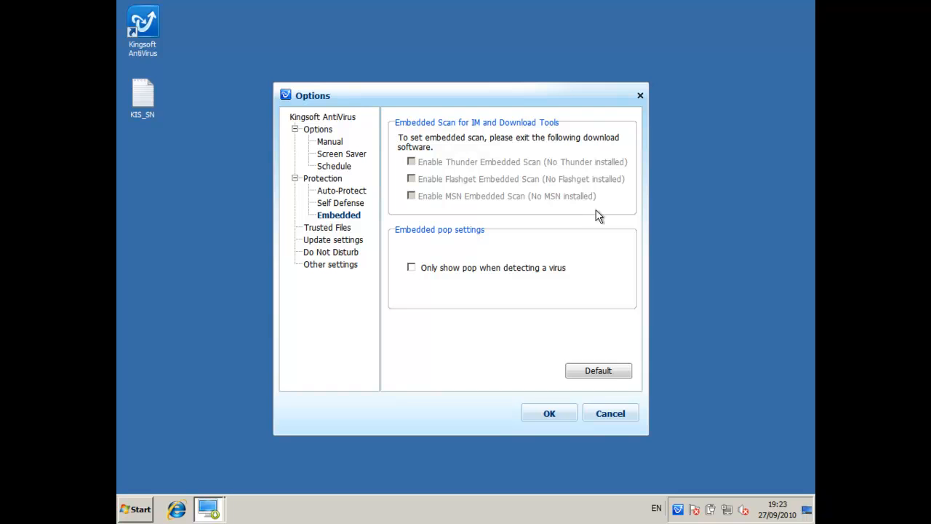
pyautogui.moveTo(589, 209)
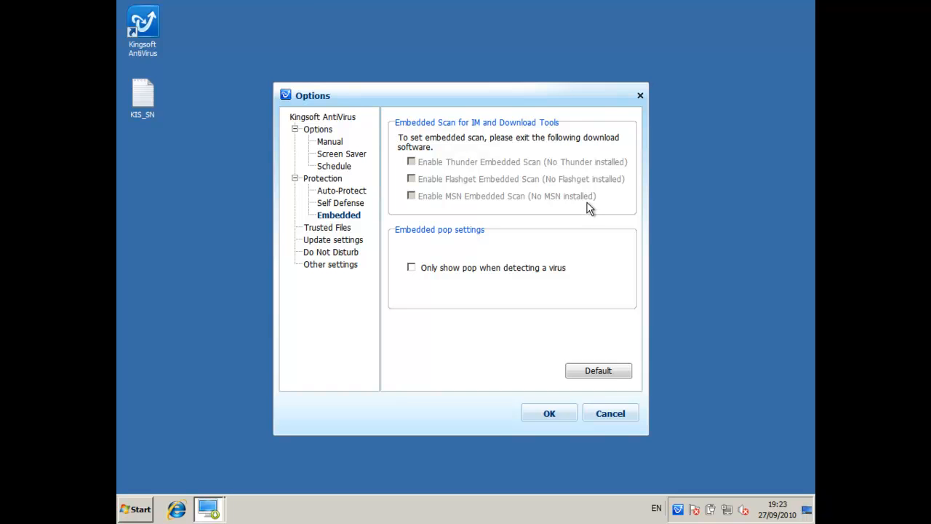
pyautogui.moveTo(451, 153)
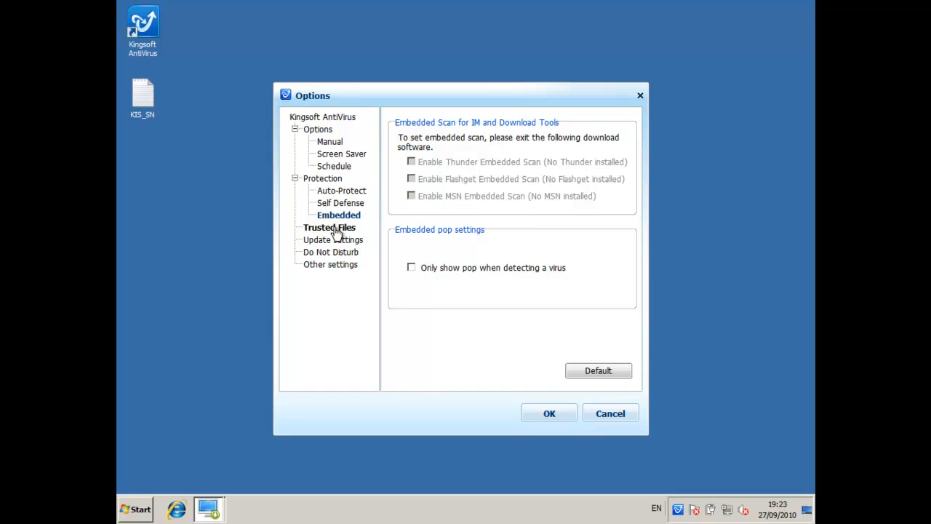
# Show the Update settings page with automatic updating set as recommended
pyautogui.click(336, 238)
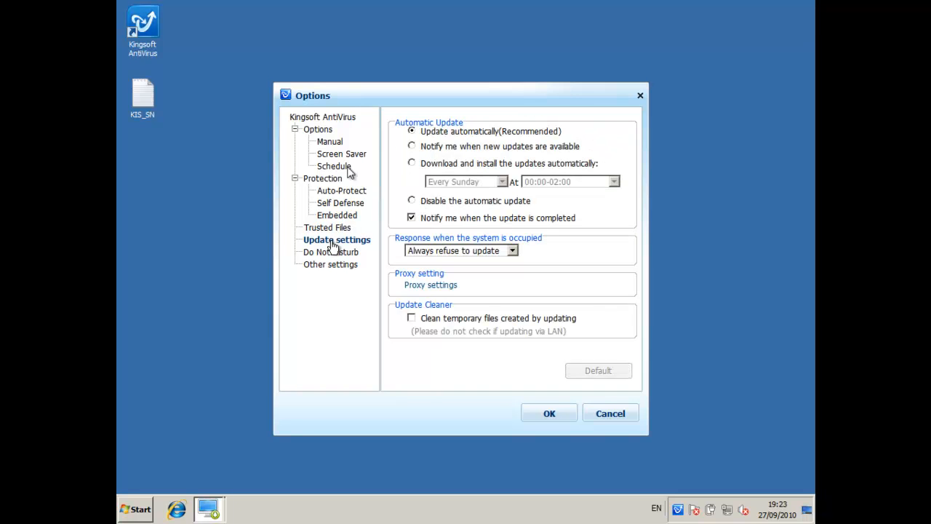
pyautogui.moveTo(448, 253)
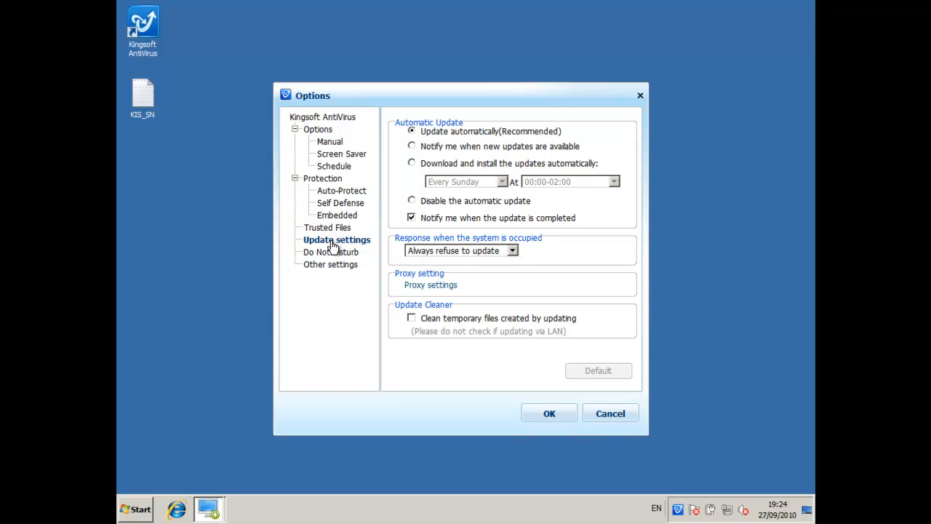
pyautogui.moveTo(502, 254)
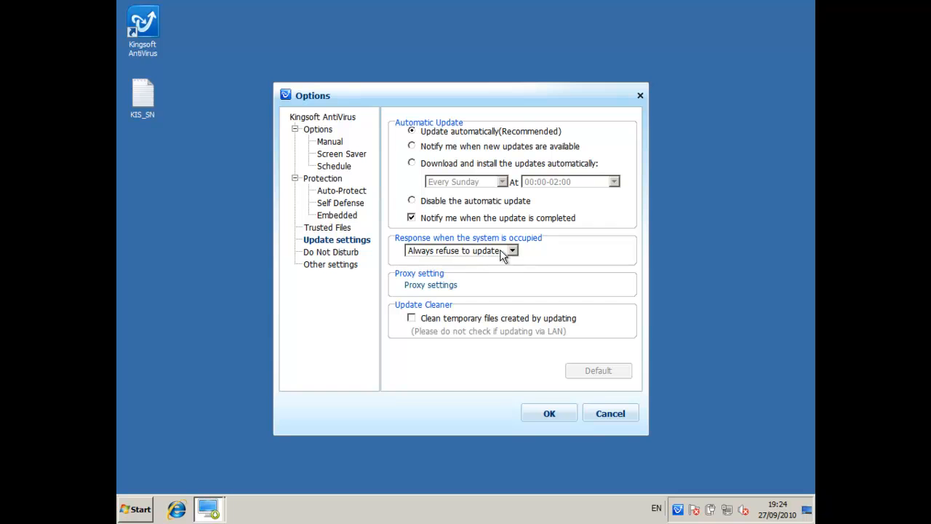
# Set busy-system response to Always accept to update and enable cleaning temporary update files
pyautogui.click(511, 250)
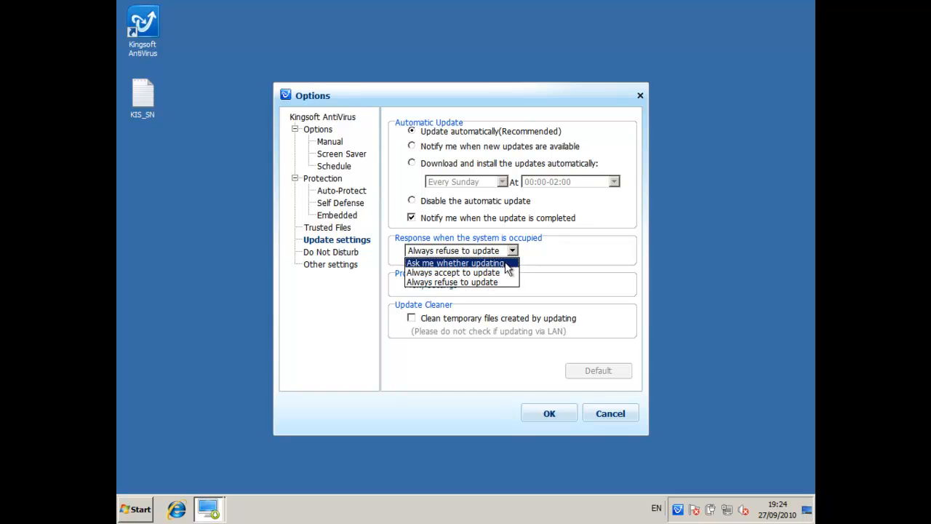
pyautogui.click(452, 272)
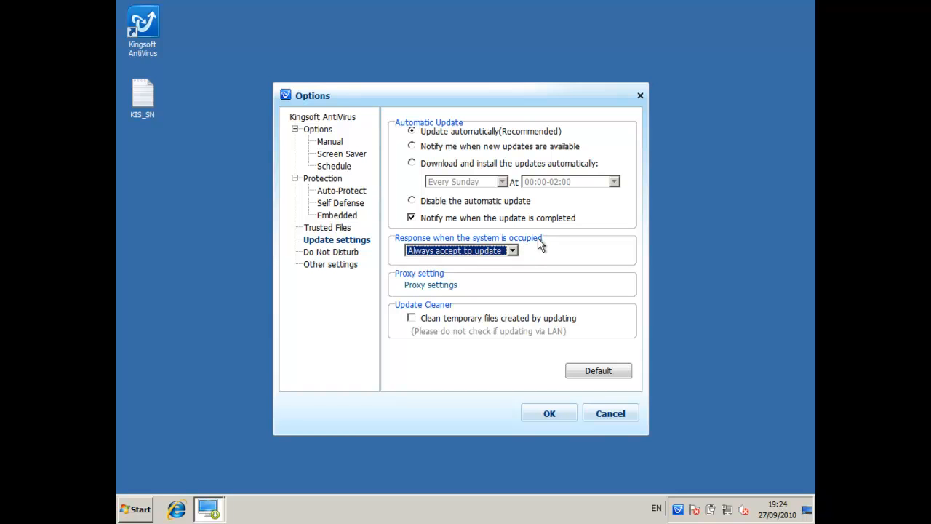
pyautogui.moveTo(544, 246)
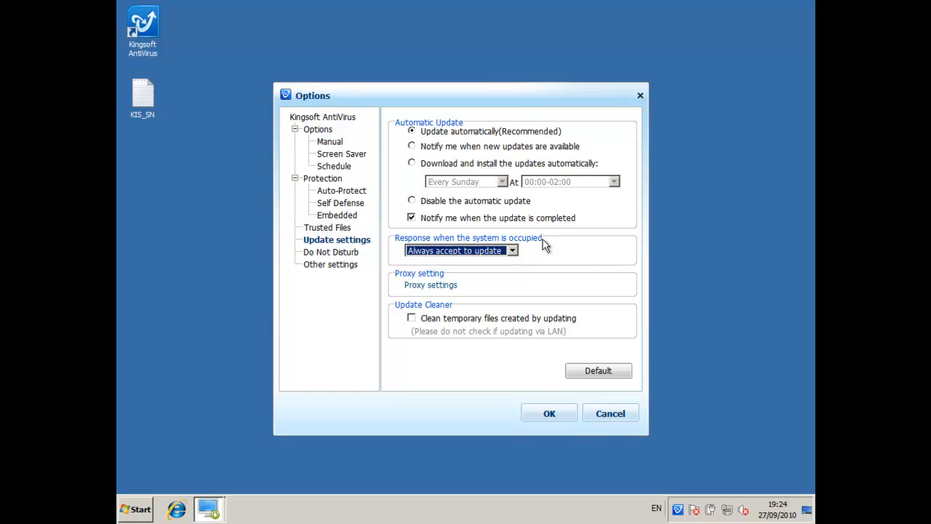
pyautogui.moveTo(522, 256)
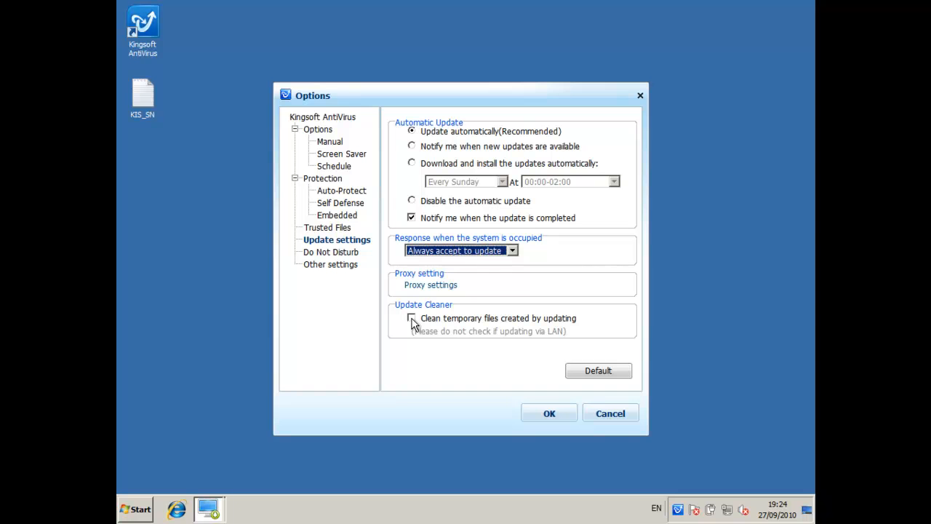
pyautogui.click(410, 317)
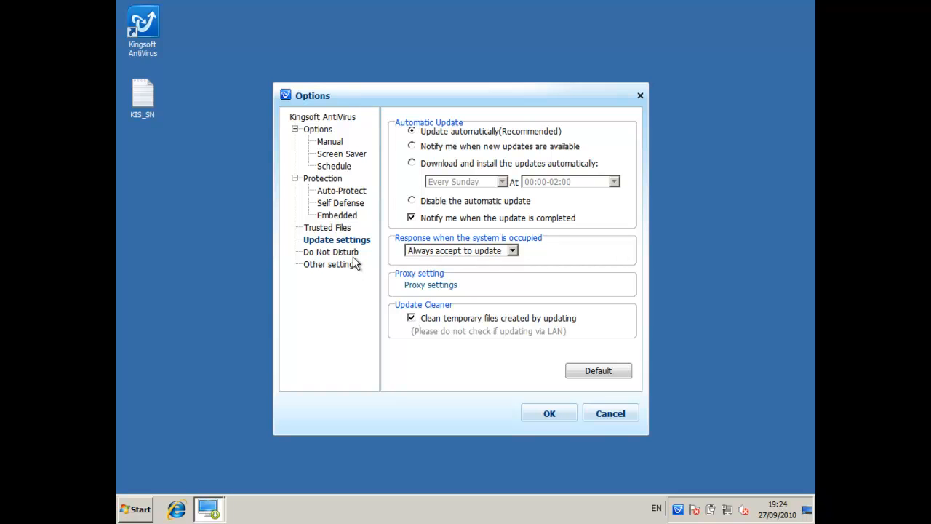
# In Do Not Disturb, enable 'Do not run Embedded Scan' and leave scheduled updates unpostponed, then move to Other settings
pyautogui.click(335, 252)
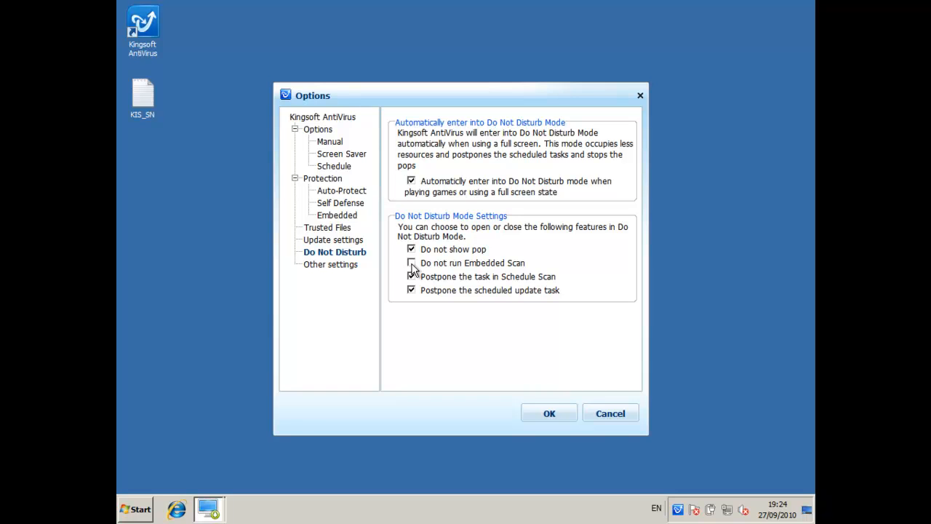
pyautogui.click(410, 262)
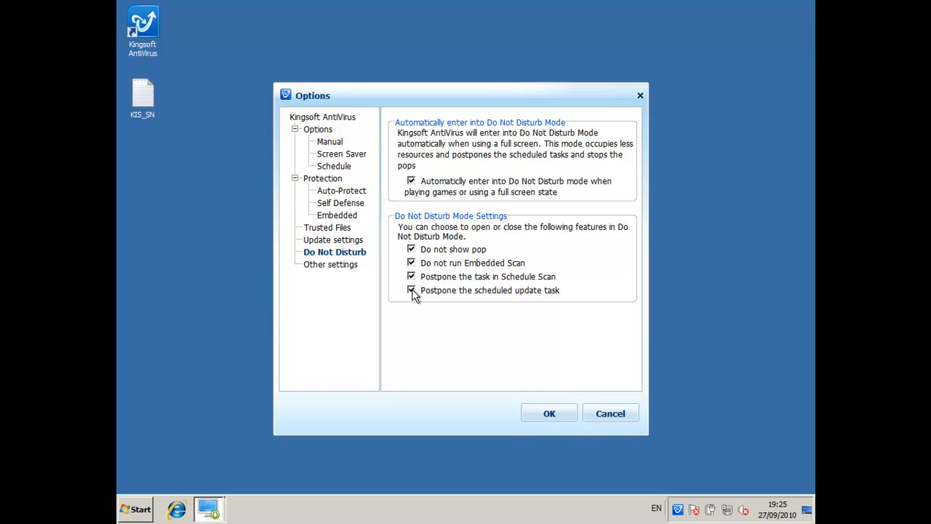
pyautogui.click(410, 289)
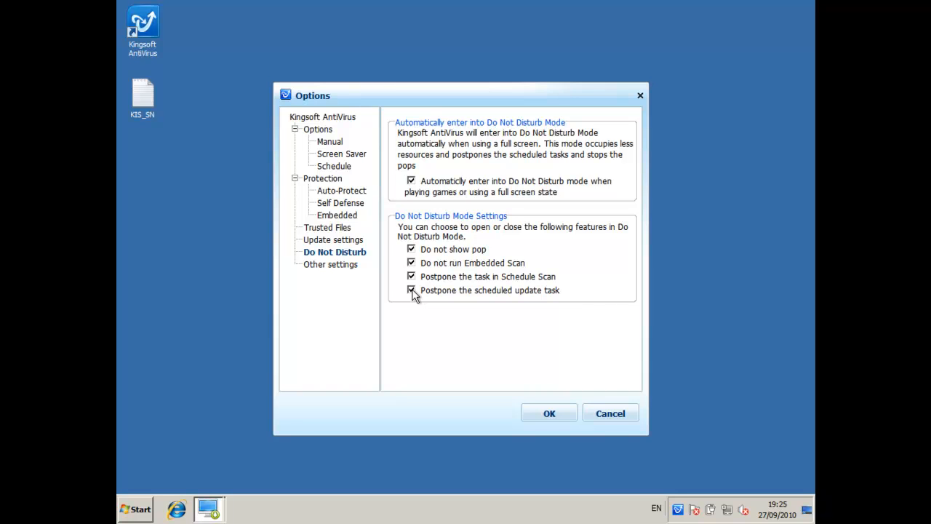
pyautogui.click(410, 291)
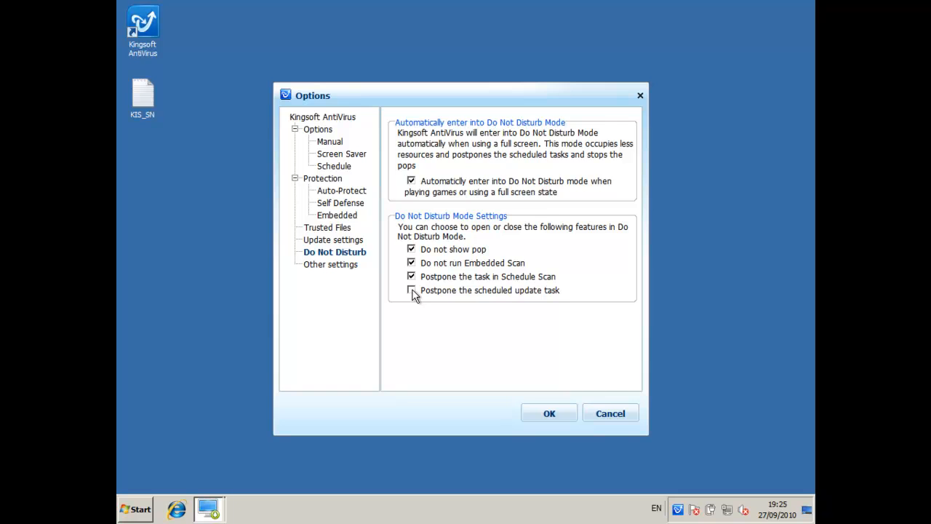
pyautogui.click(333, 265)
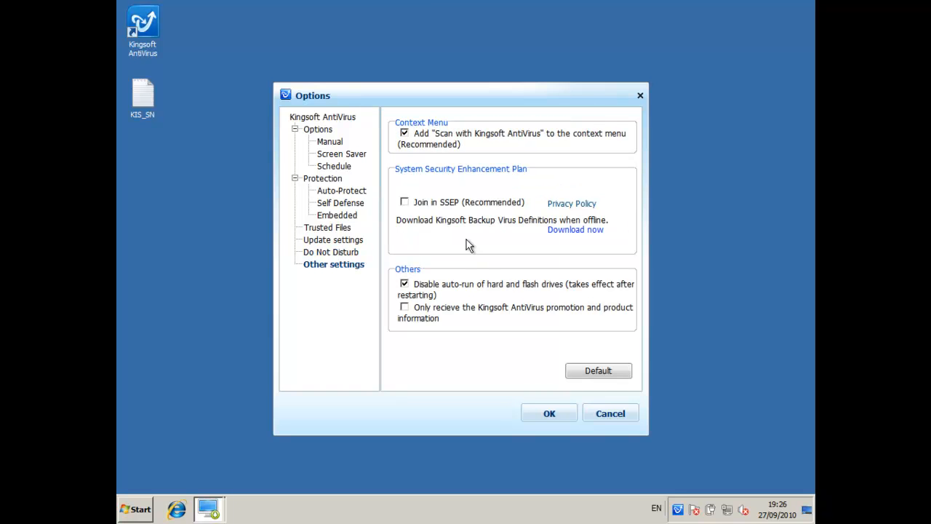
pyautogui.moveTo(442, 218)
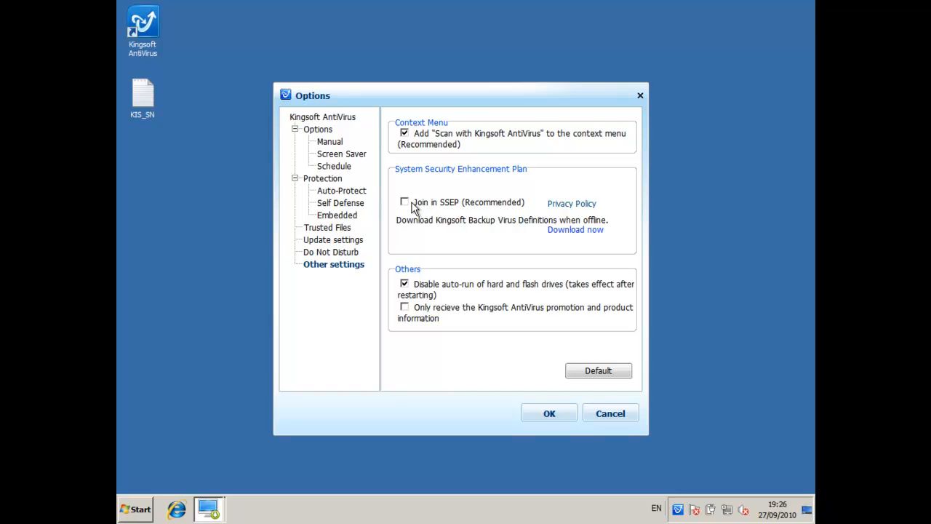
# Join the SSEP security plan and uncheck 'Disable auto-run of hard and flash drives'
pyautogui.click(404, 202)
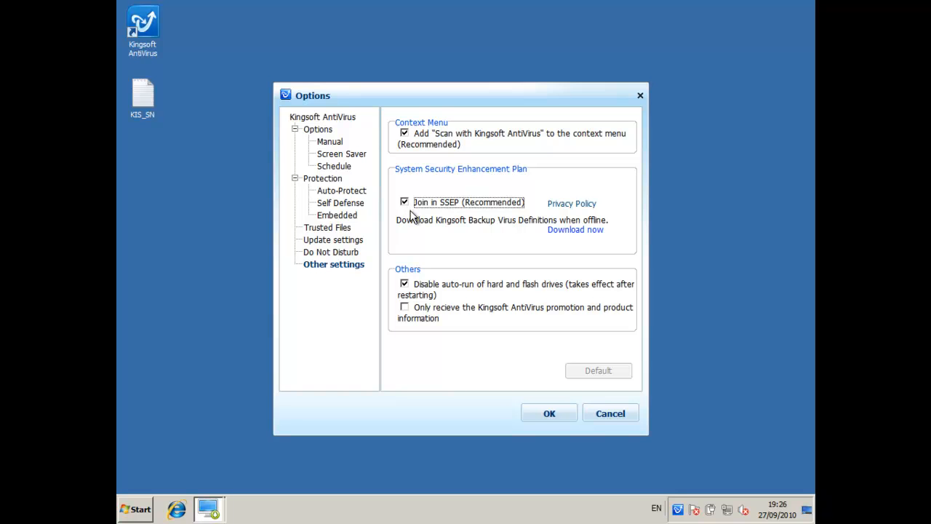
pyautogui.moveTo(416, 221)
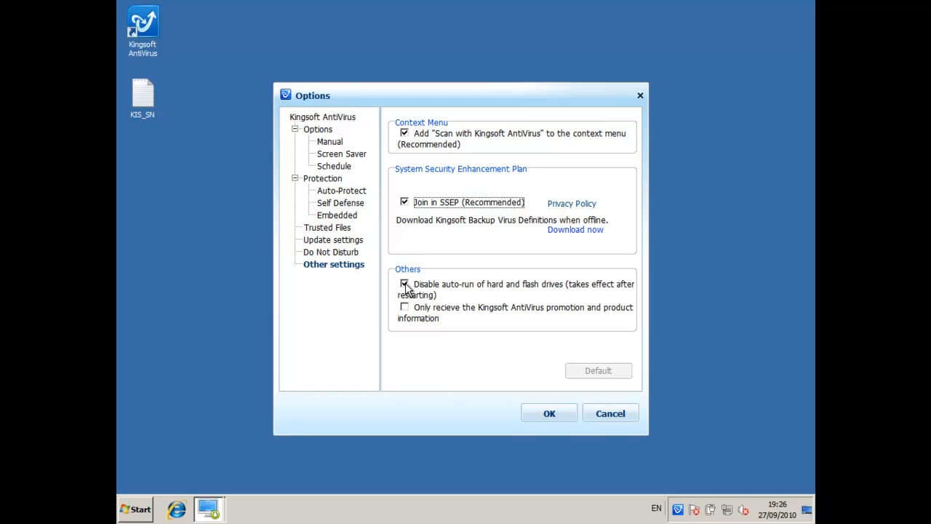
pyautogui.click(404, 283)
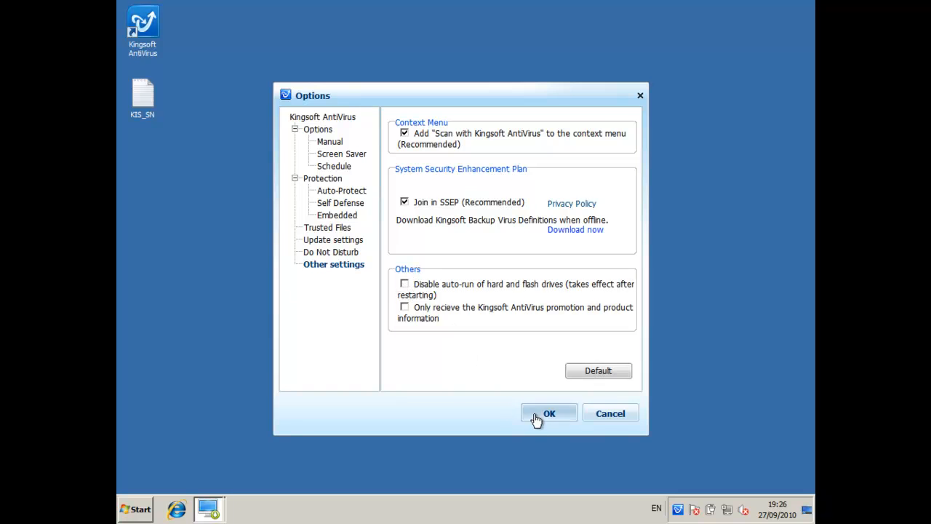
# Save the Options, finish the installer and launch Kingsoft AntiVirus from its desktop icon
pyautogui.click(550, 413)
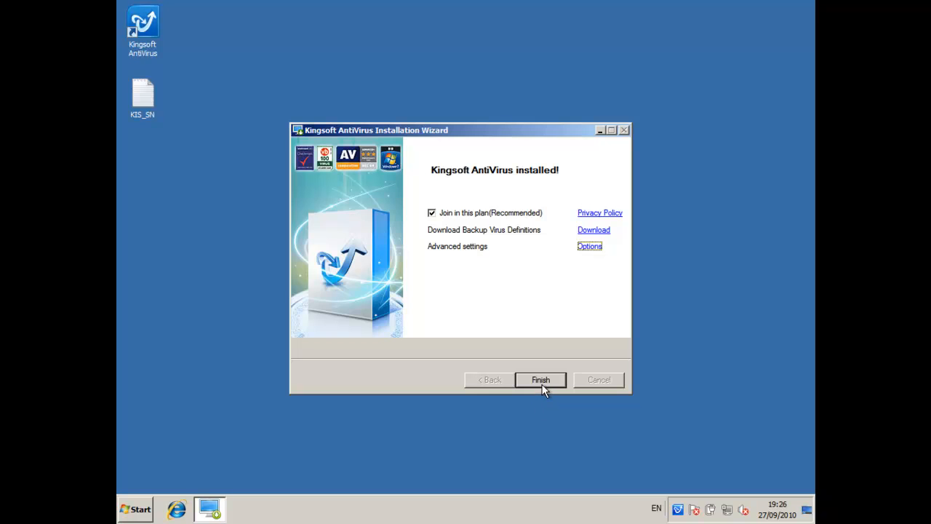
pyautogui.click(541, 378)
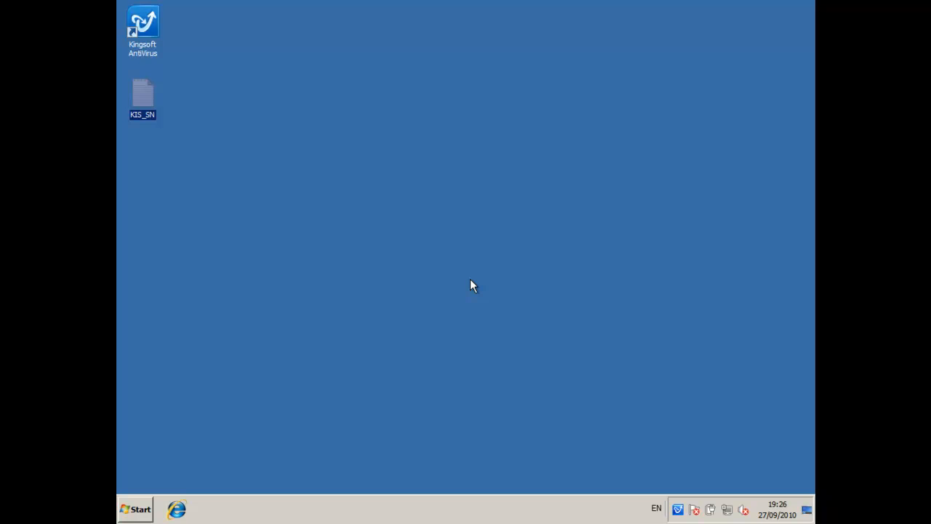
pyautogui.click(142, 22)
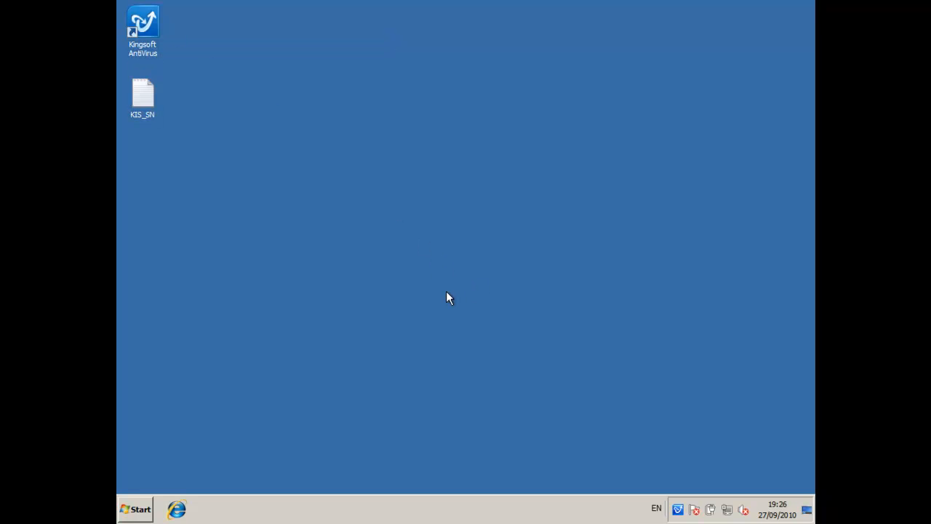
pyautogui.doubleClick(143, 22)
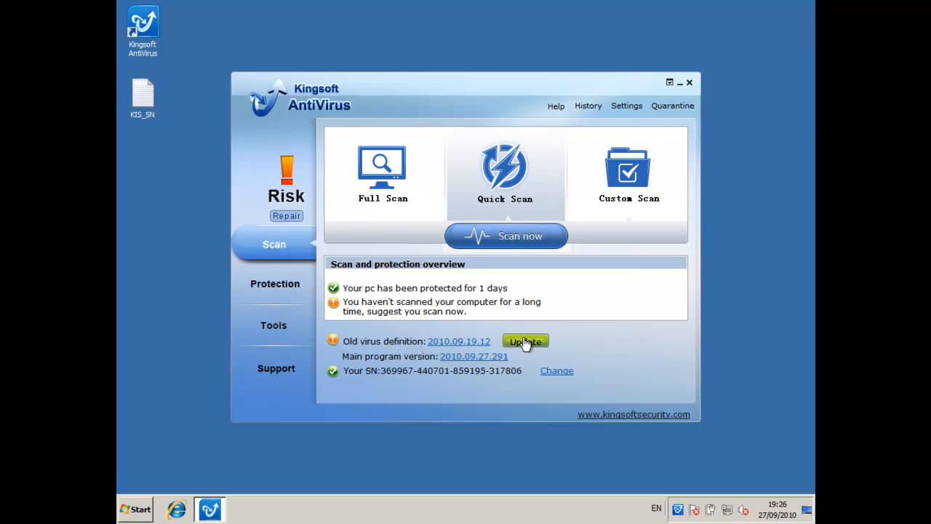
# Run the virus definition update to 2010.10.05.13 until the PC status reads Safe
pyautogui.click(525, 340)
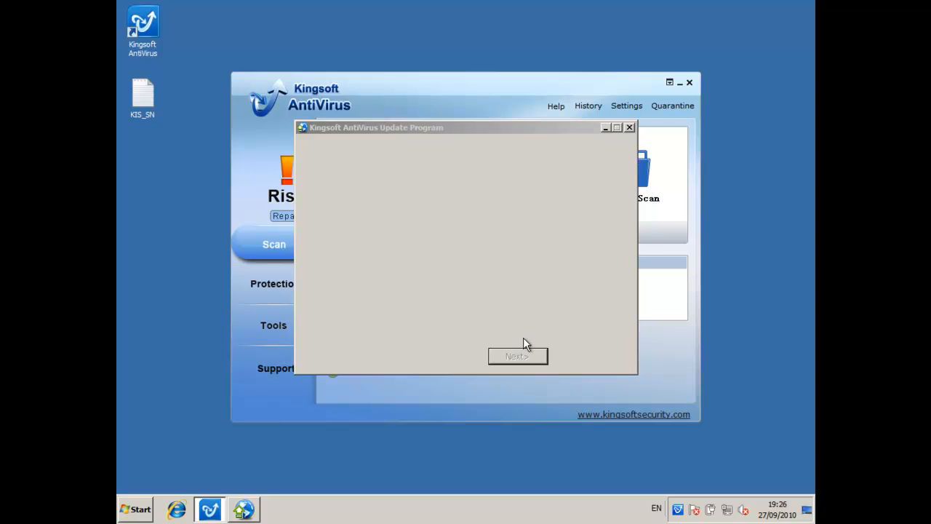
pyautogui.click(517, 355)
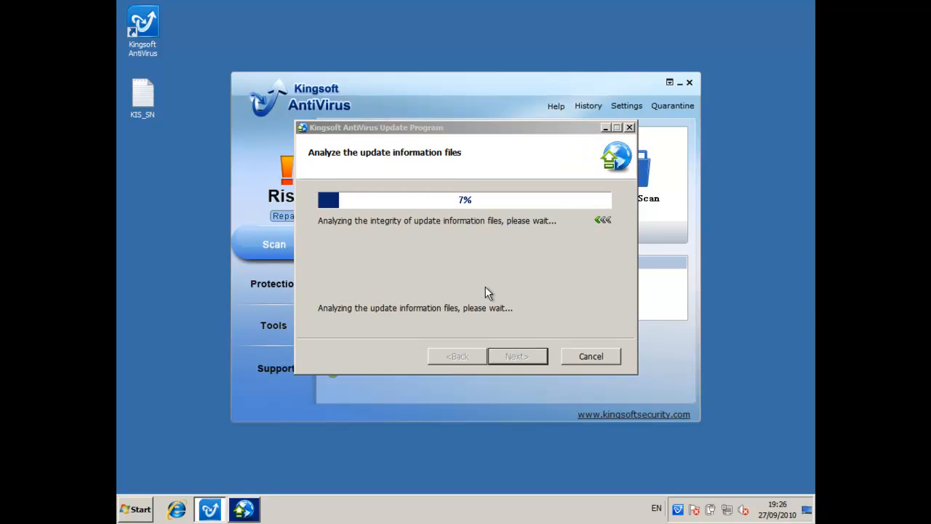
pyautogui.moveTo(221, 160)
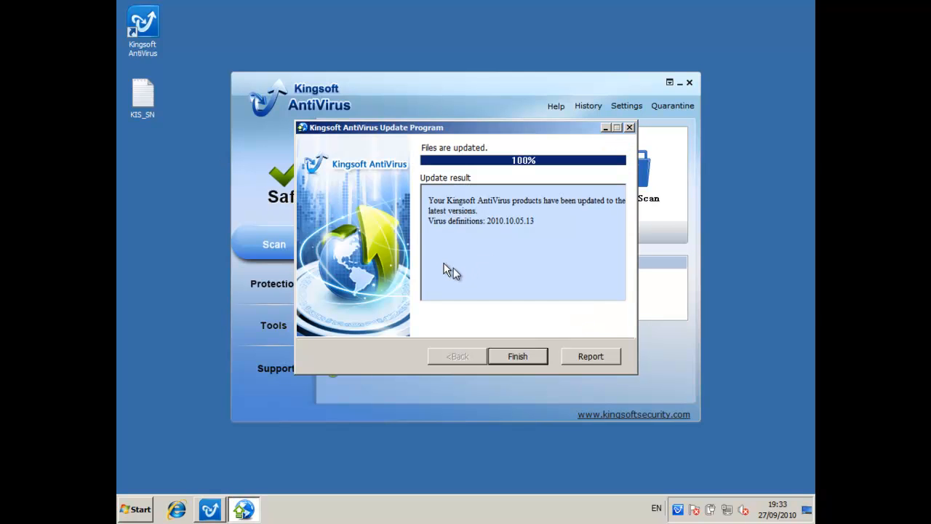
pyautogui.click(518, 355)
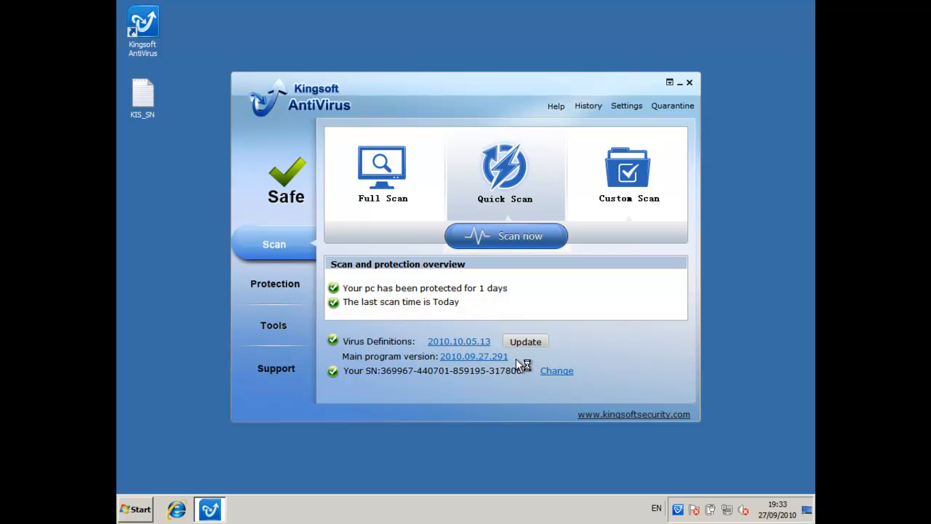
pyautogui.moveTo(275, 283)
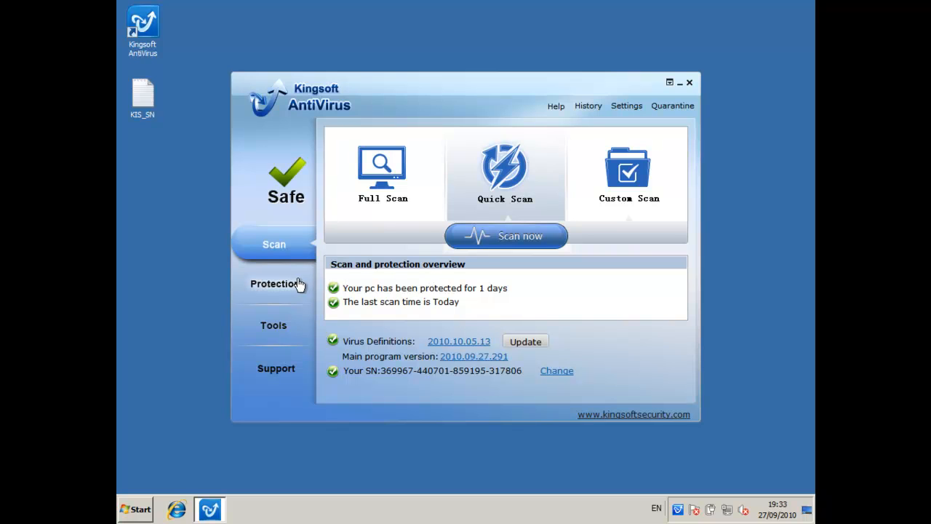
pyautogui.moveTo(295, 288)
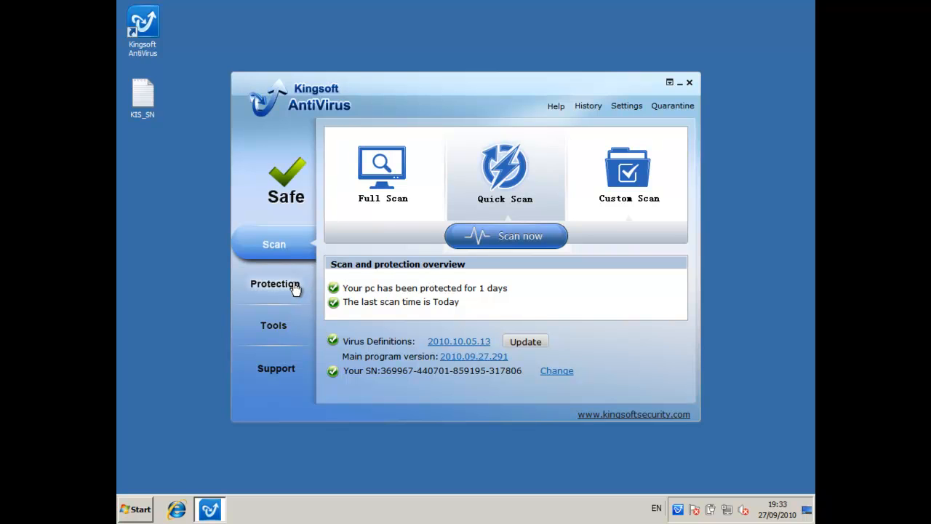
# On the Protection page, turn on USB Device Protection so all components are enabled
pyautogui.click(274, 282)
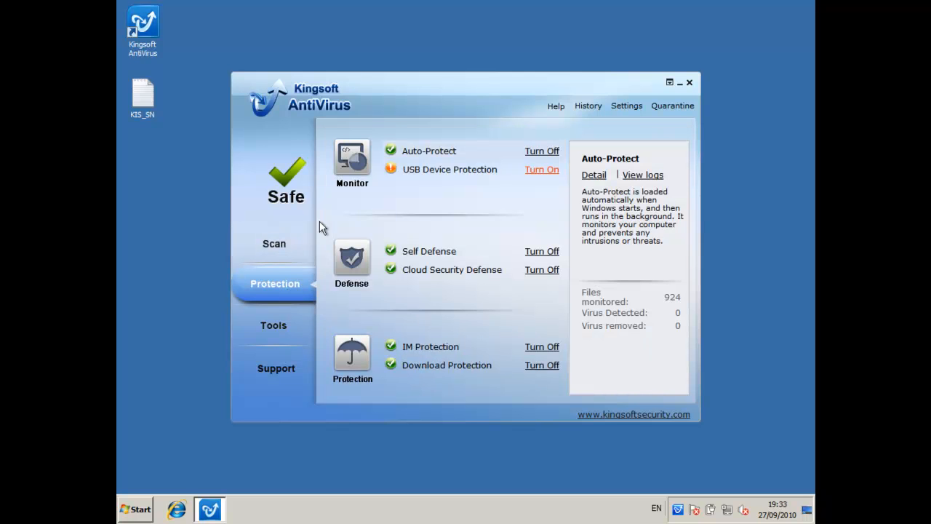
pyautogui.moveTo(405, 153)
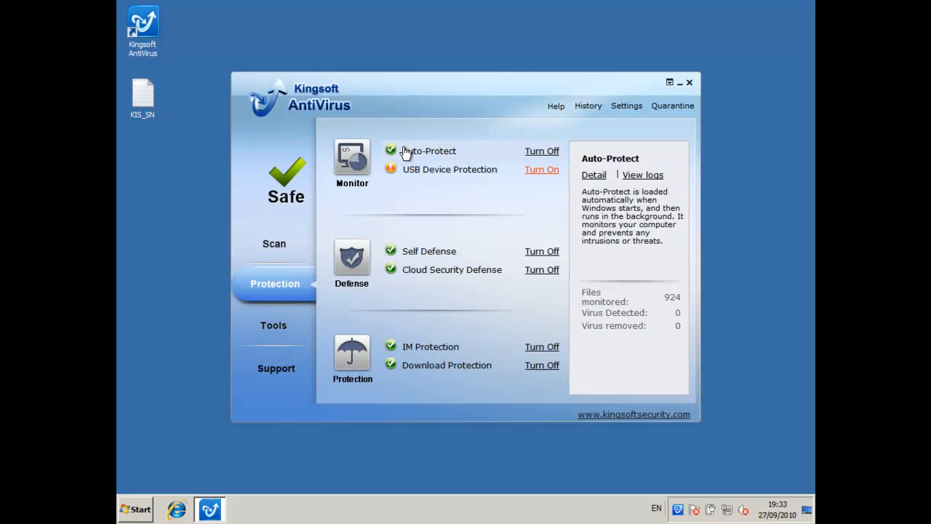
pyautogui.moveTo(472, 183)
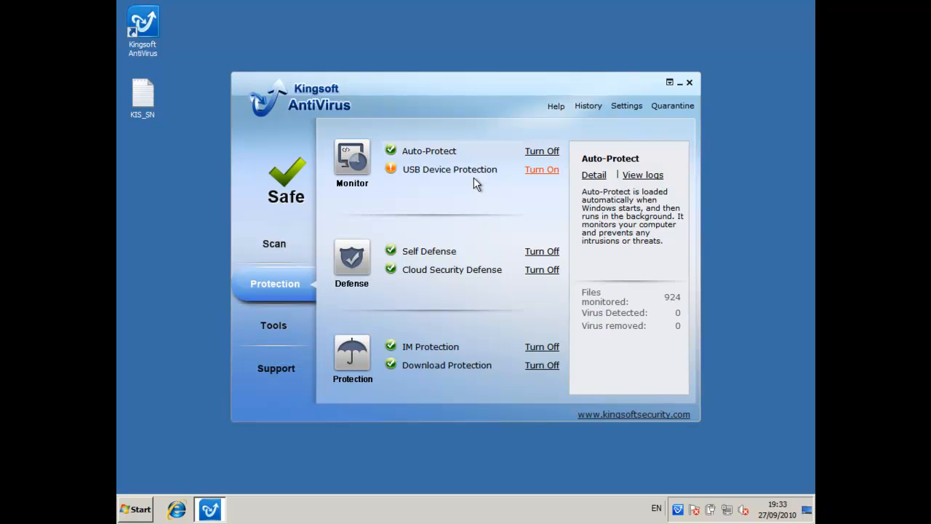
pyautogui.moveTo(541, 173)
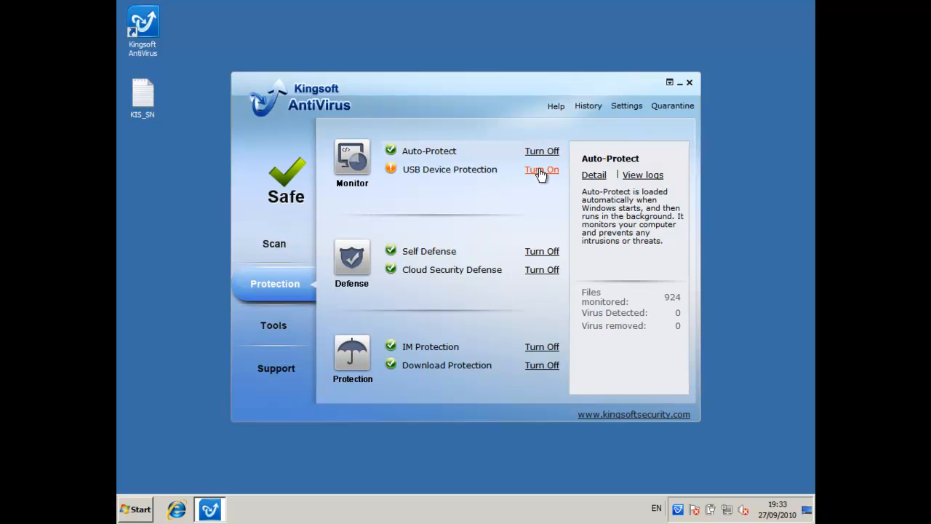
pyautogui.click(541, 168)
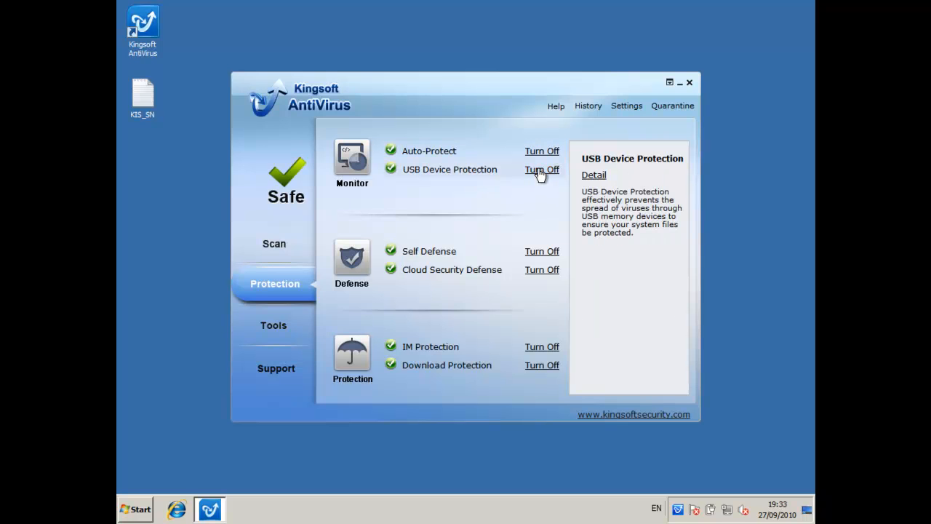
pyautogui.moveTo(465, 195)
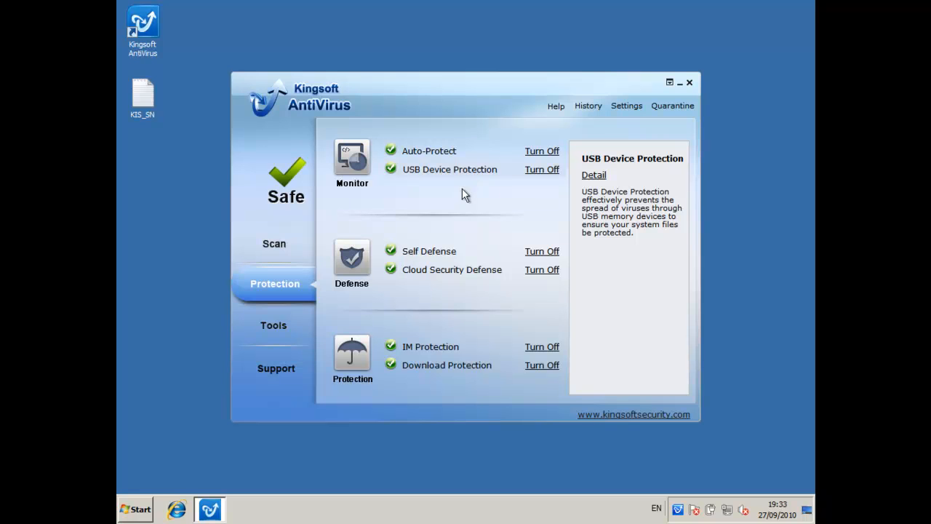
pyautogui.moveTo(437, 259)
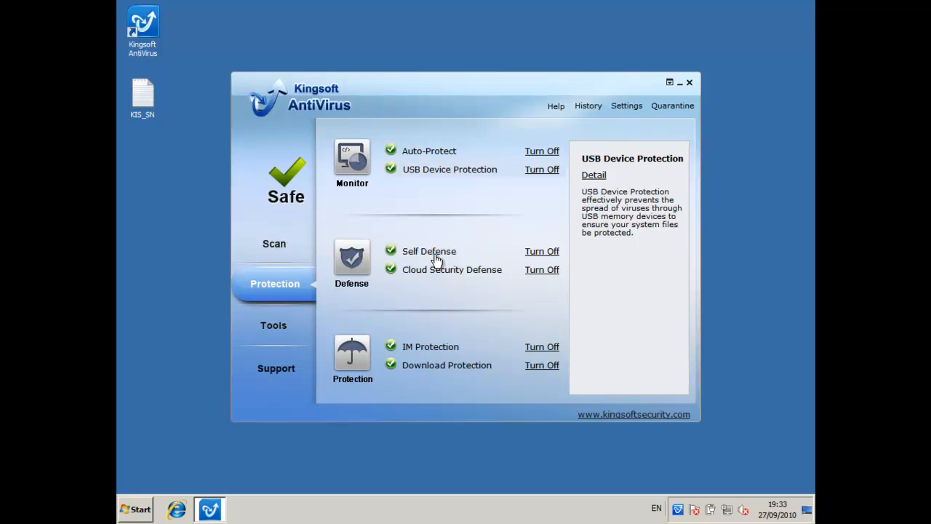
pyautogui.moveTo(448, 204)
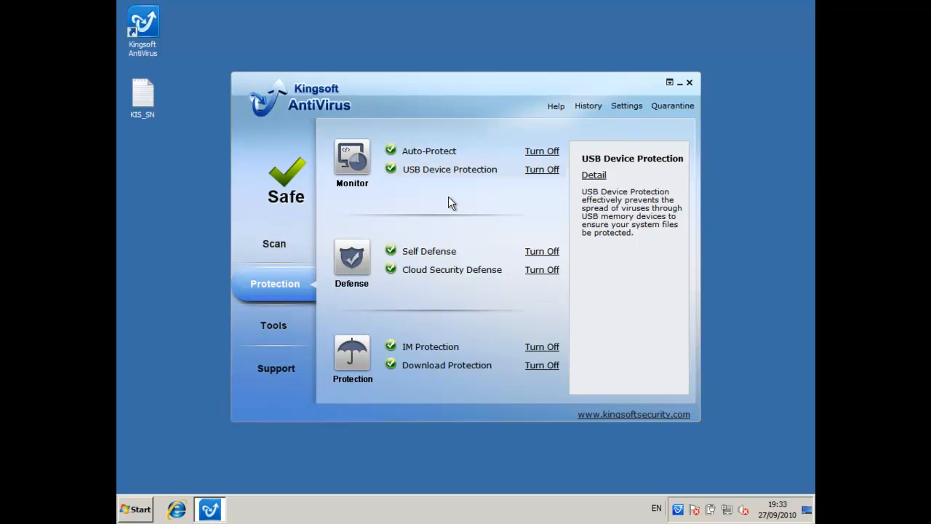
pyautogui.moveTo(435, 269)
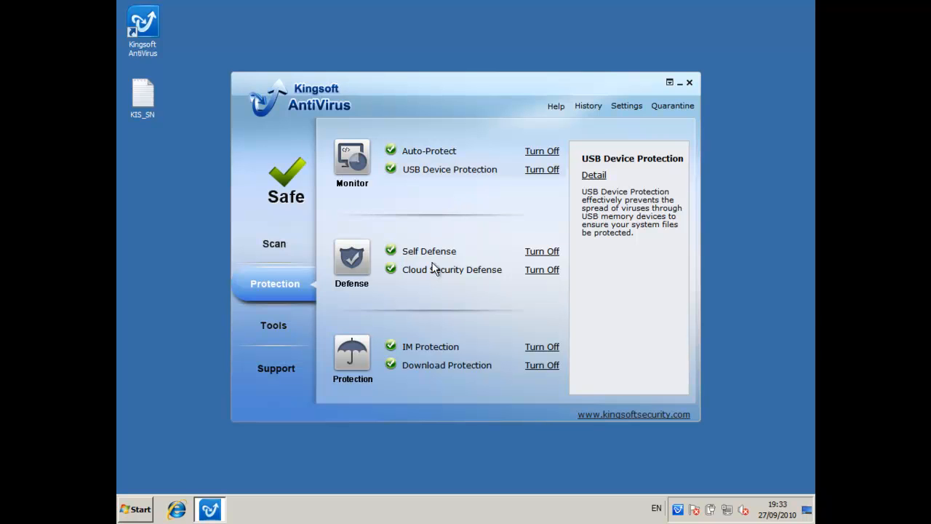
pyautogui.moveTo(427, 367)
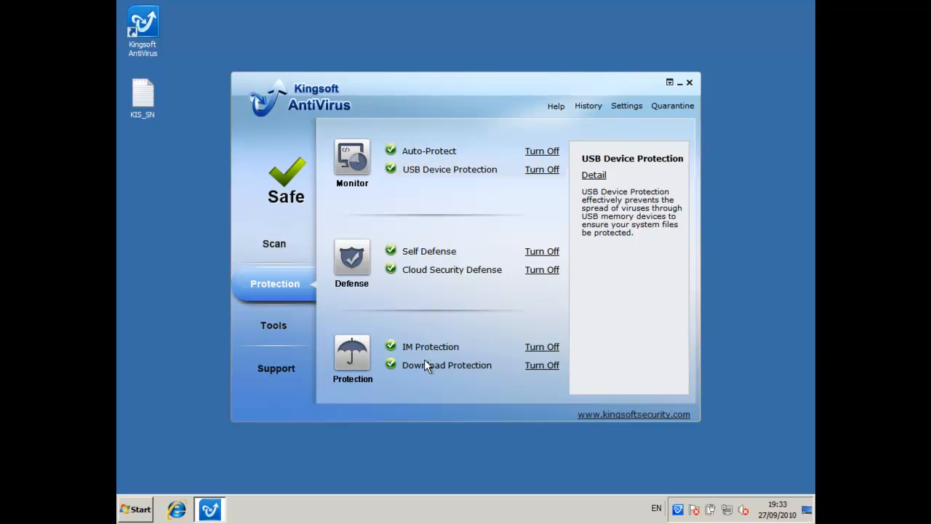
# Show the Tools page and browse Disk Cleaner, System Repair and Process Supervisor entries
pyautogui.click(274, 326)
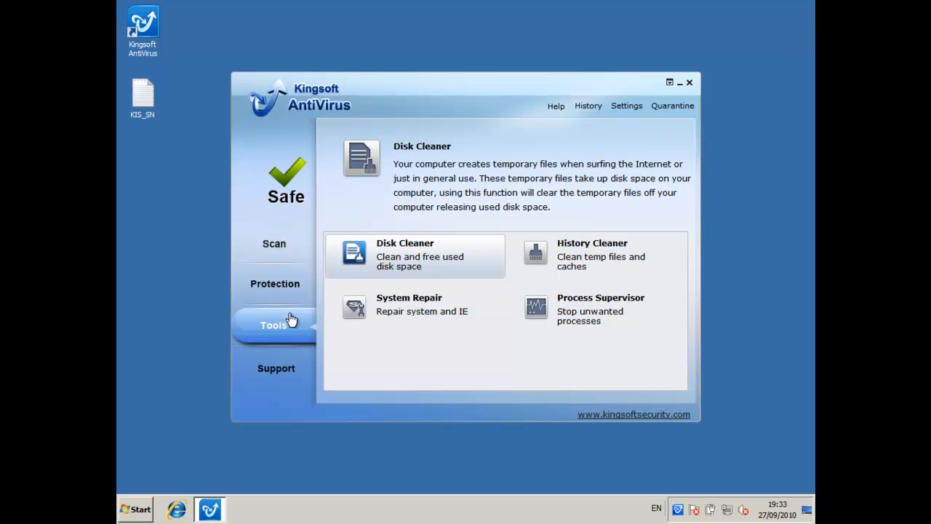
pyautogui.moveTo(392, 235)
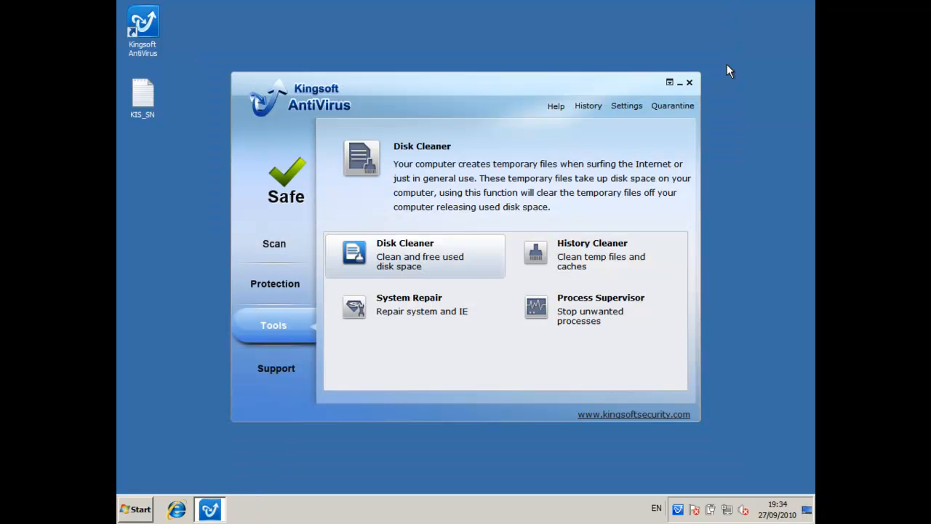
pyautogui.moveTo(466, 275)
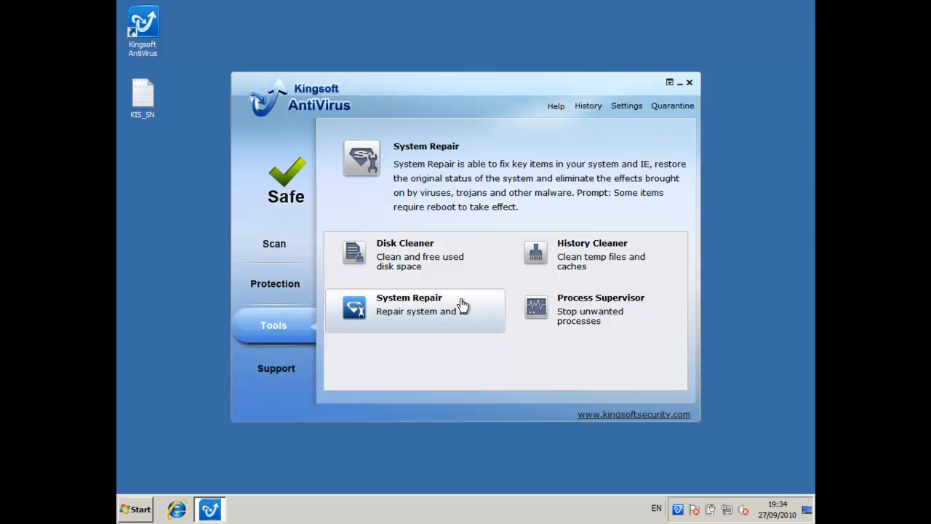
pyautogui.click(405, 254)
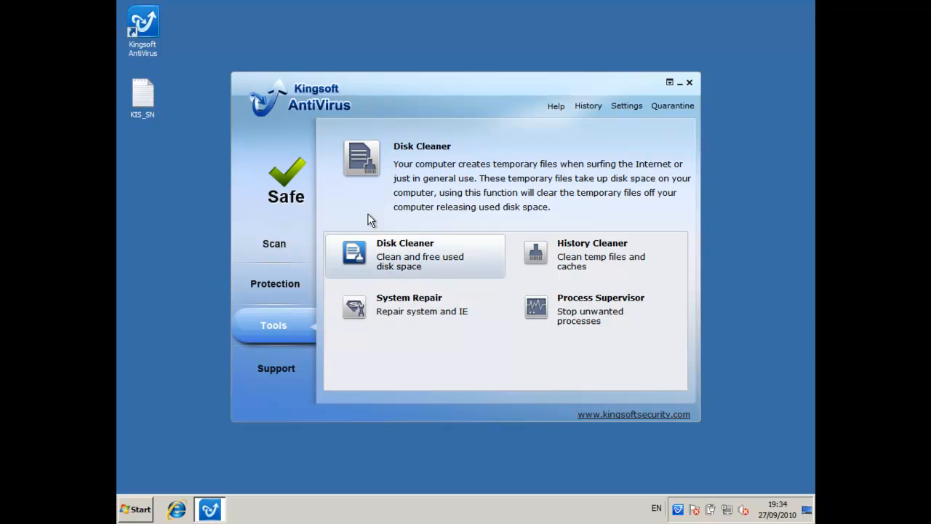
pyautogui.click(408, 305)
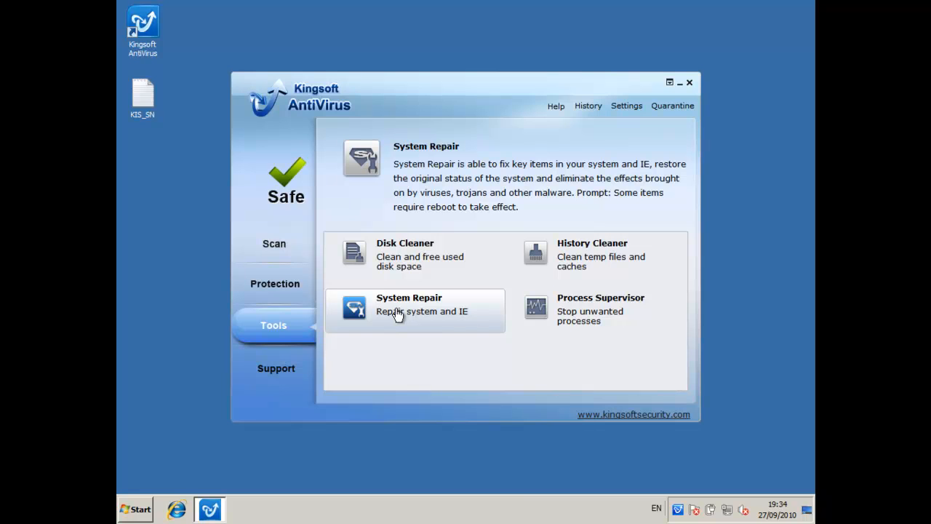
pyautogui.click(415, 255)
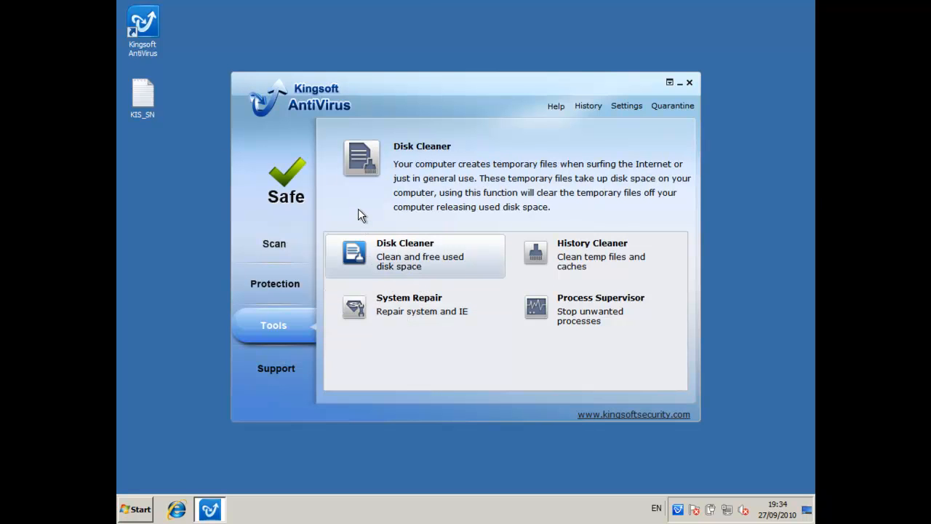